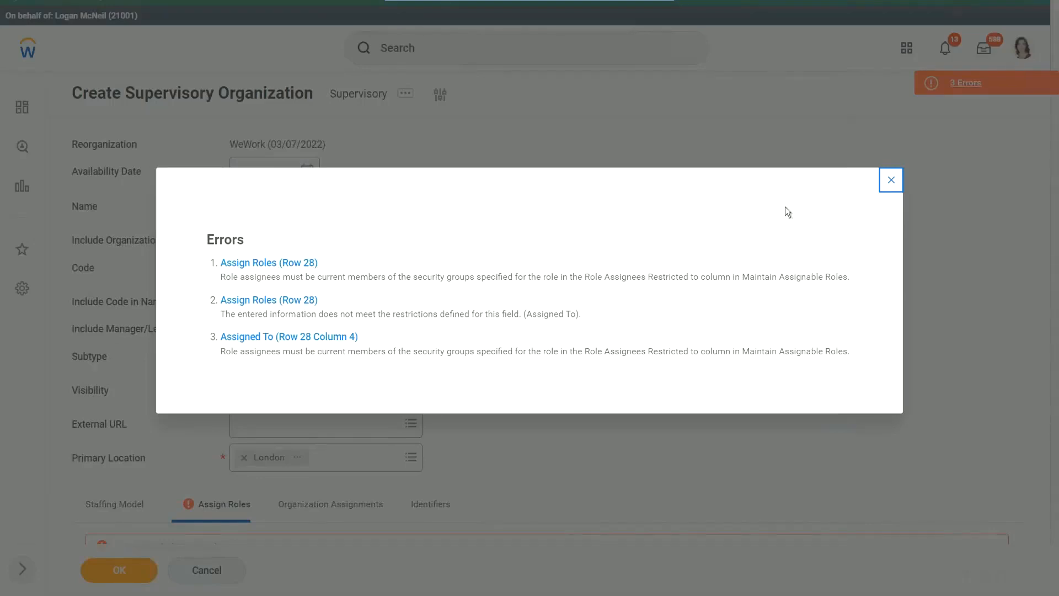
Step: Dismiss the Errors popup and scroll down through the Assign Roles list
click(892, 180)
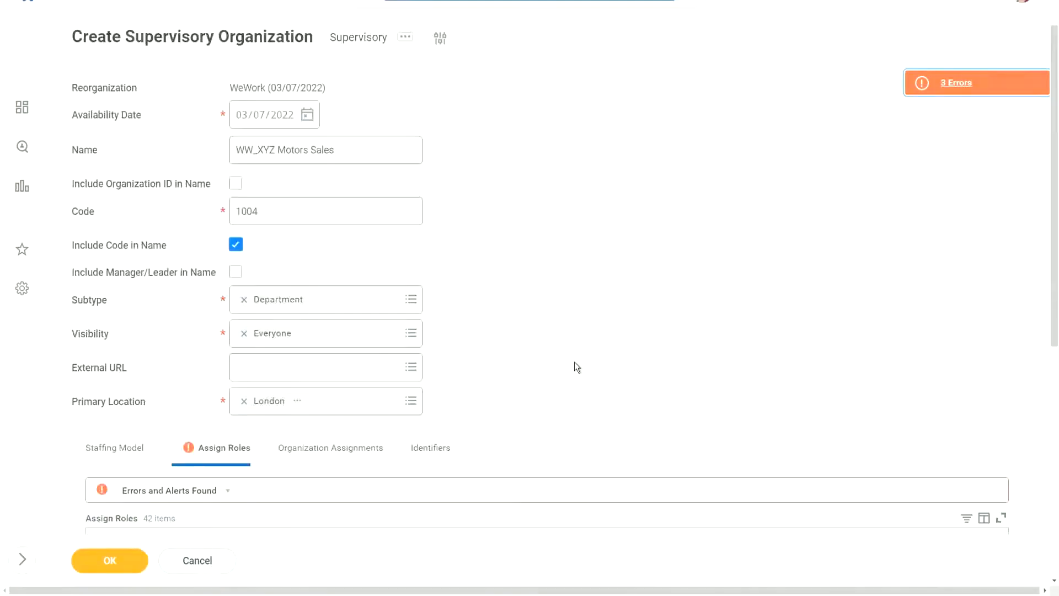
scroll(down, 3)
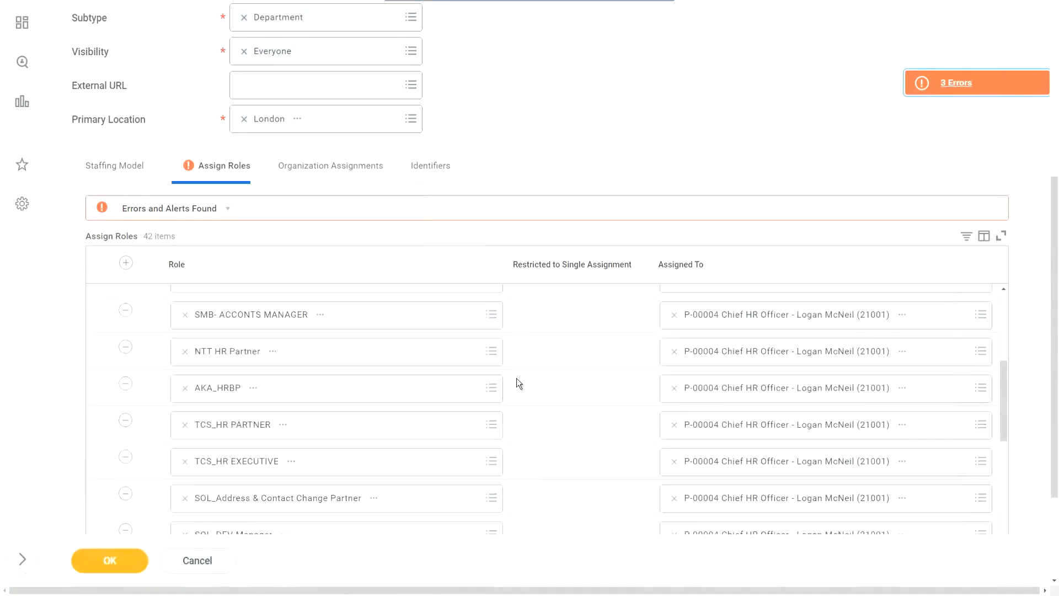
scroll(down, 3)
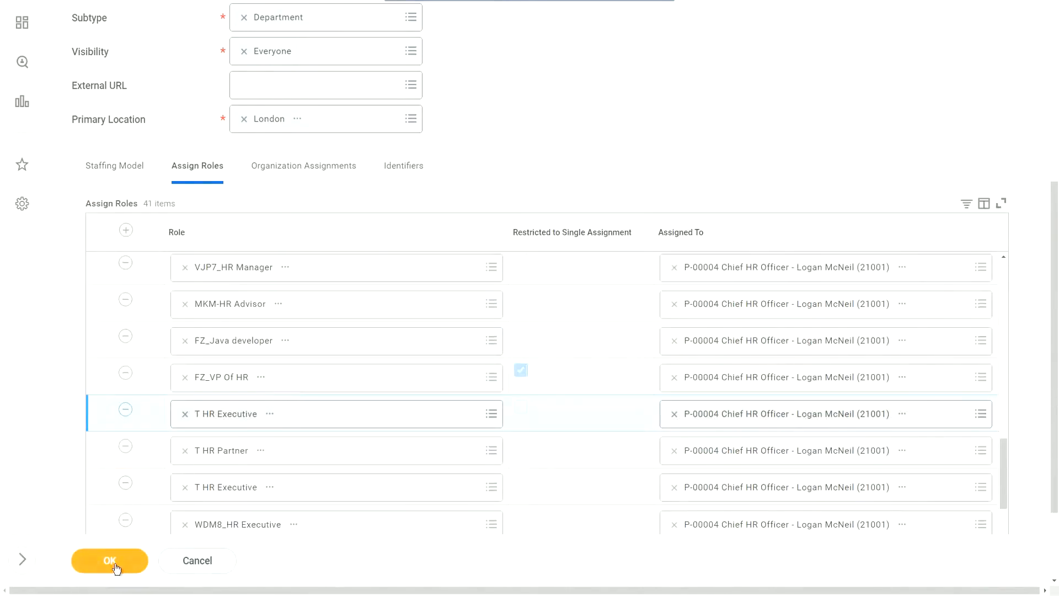
mouse_move(107, 541)
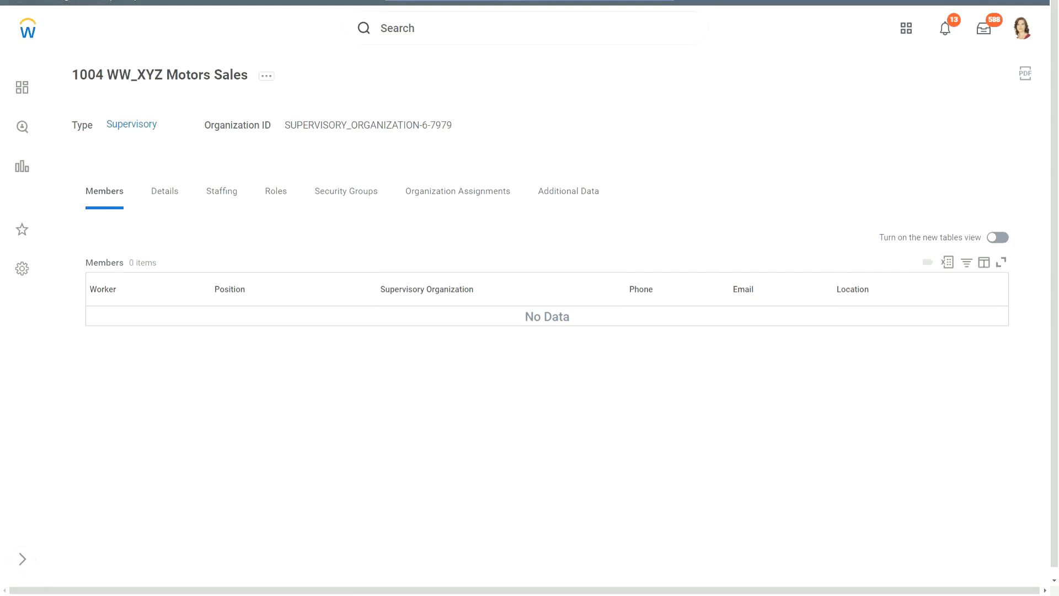
mouse_move(646, 137)
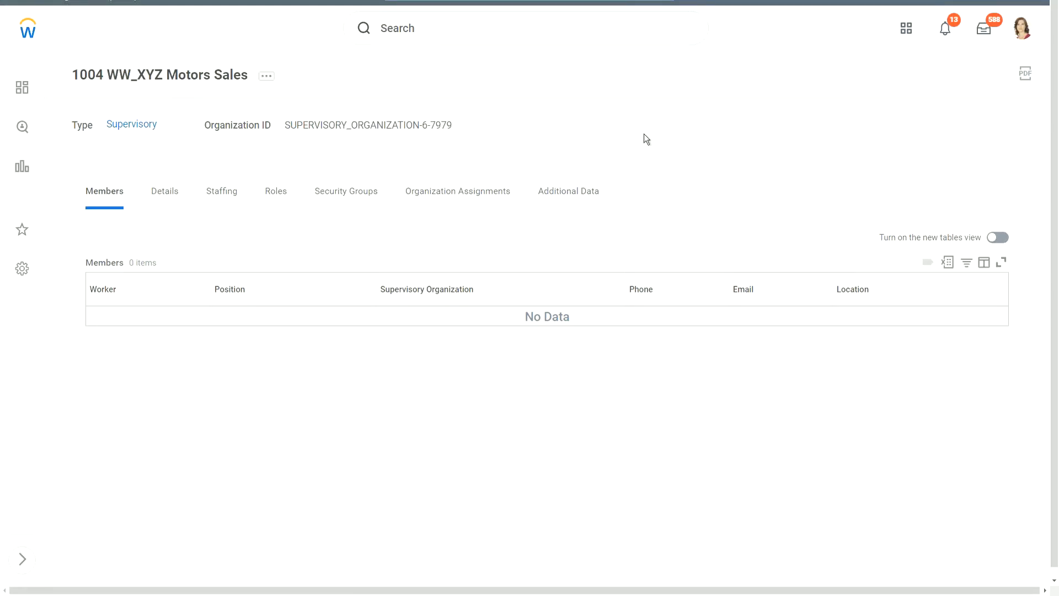
mouse_move(167, 91)
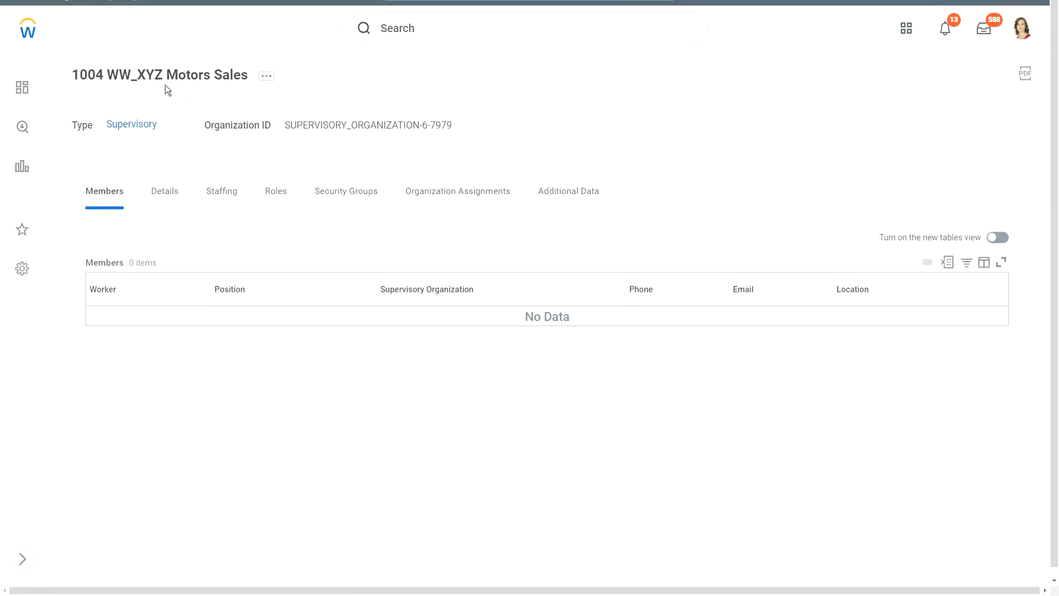
mouse_move(170, 86)
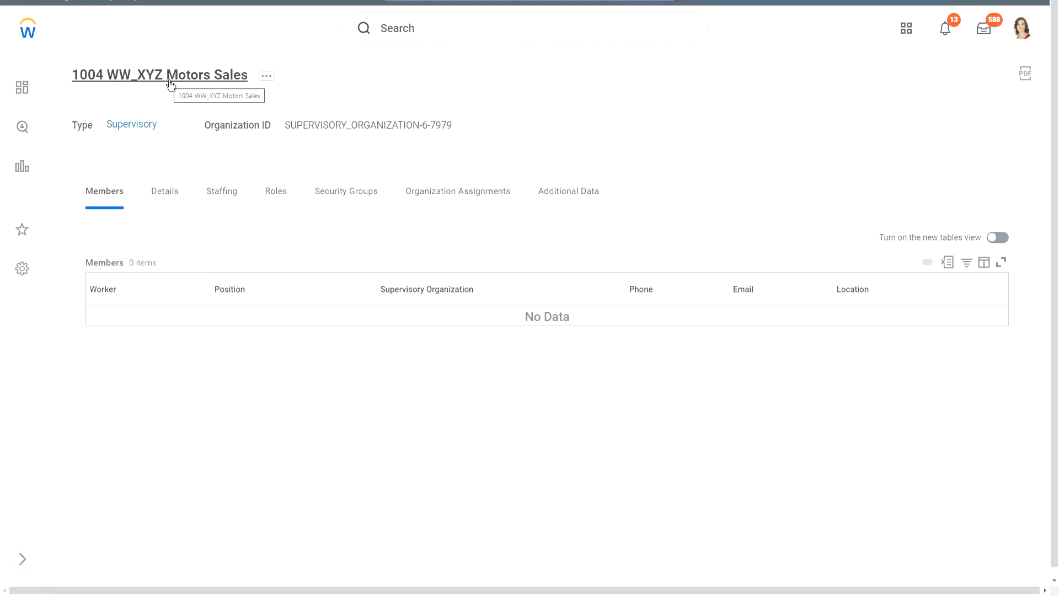
mouse_move(586, 135)
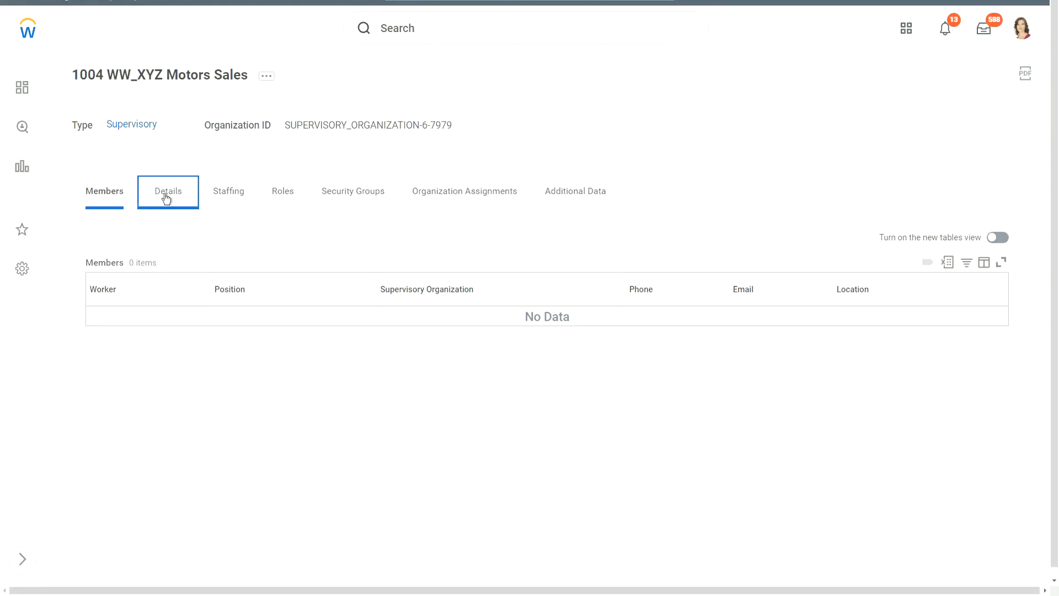
click(167, 192)
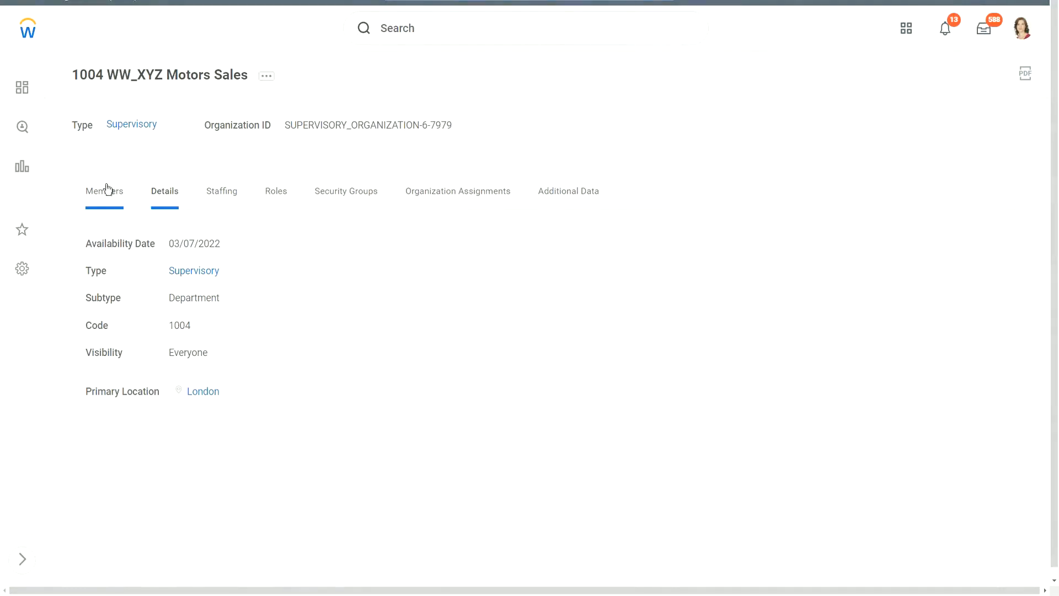
click(103, 191)
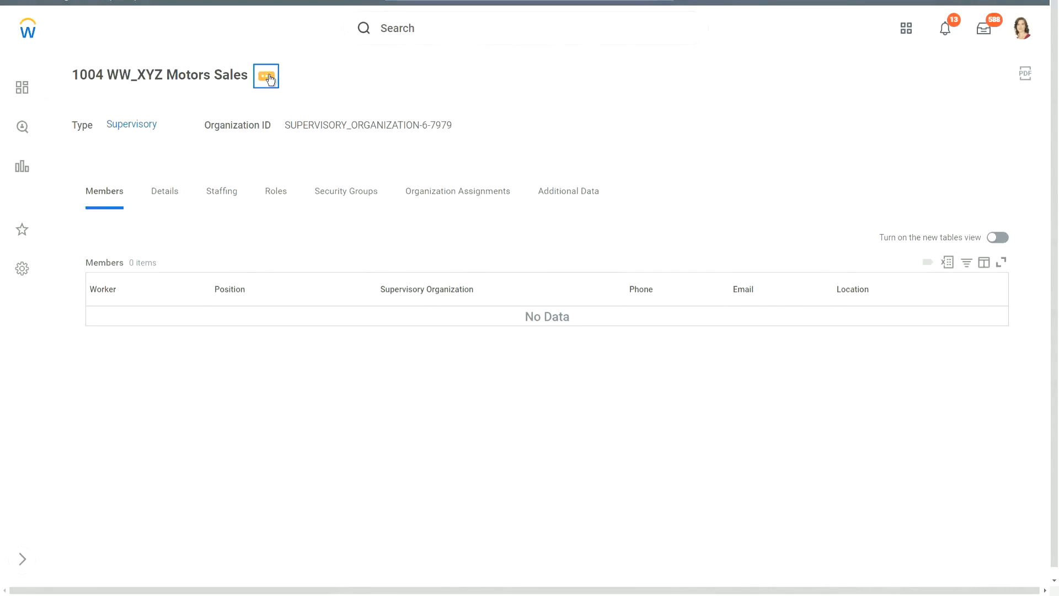
Step: Start Organization > Assign Superior for 1004 WW_XYZ Motors Sales with effective date 03/07/2022
click(266, 76)
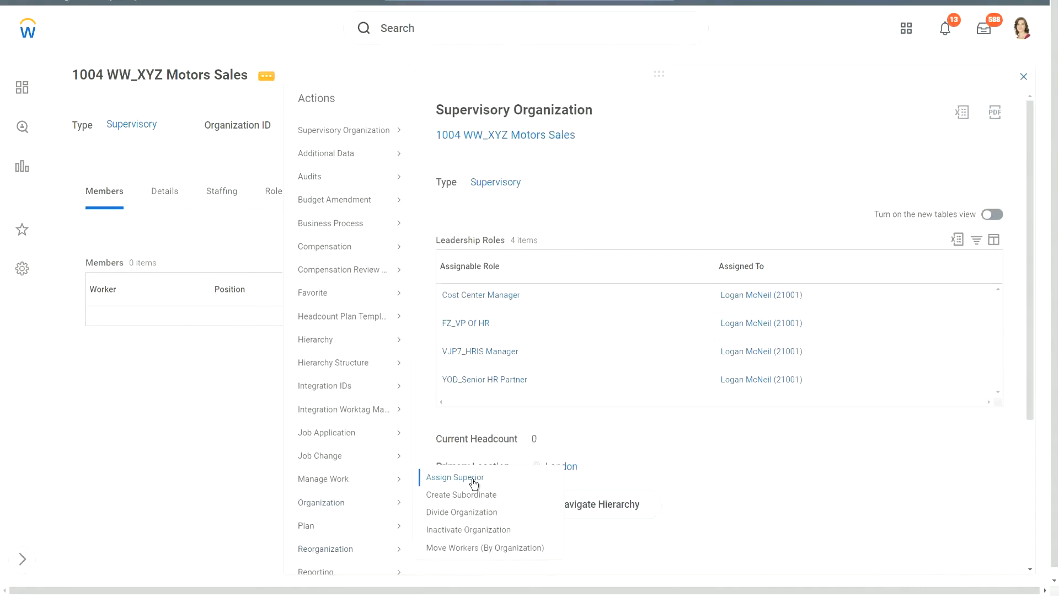
click(455, 477)
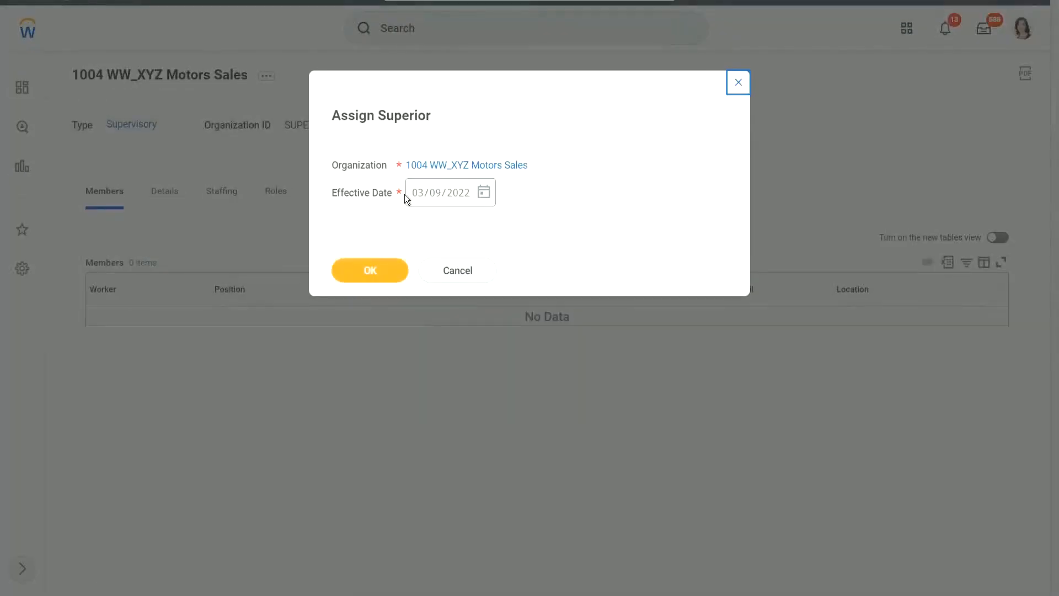
click(483, 192)
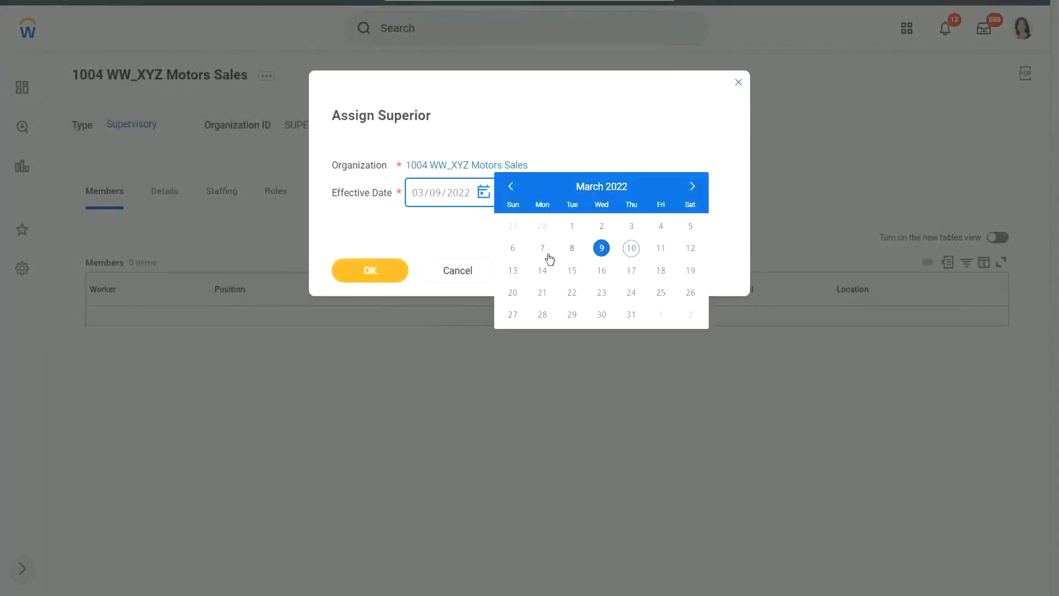
click(543, 247)
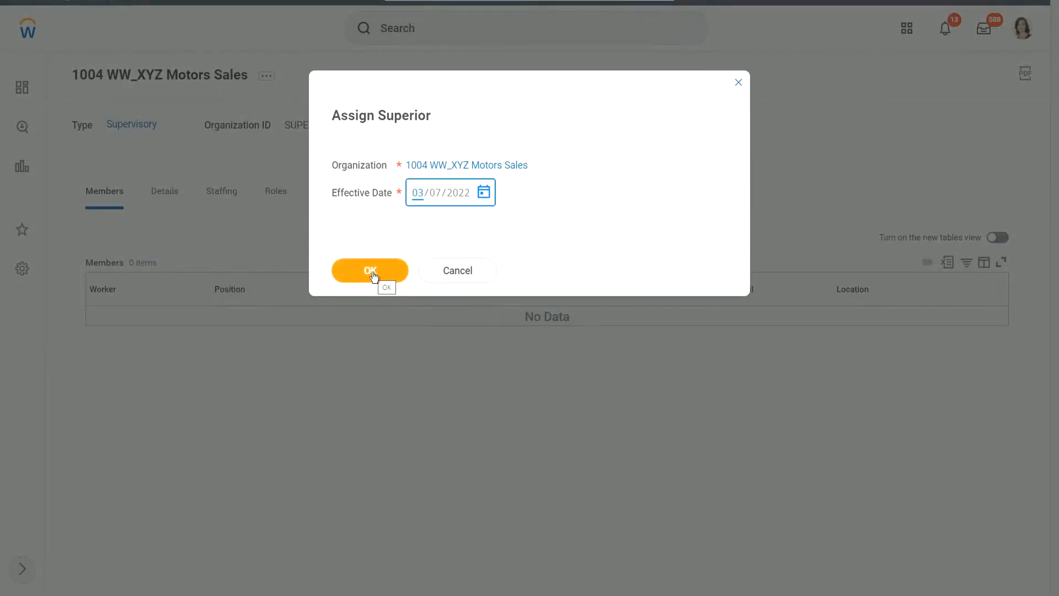
click(369, 270)
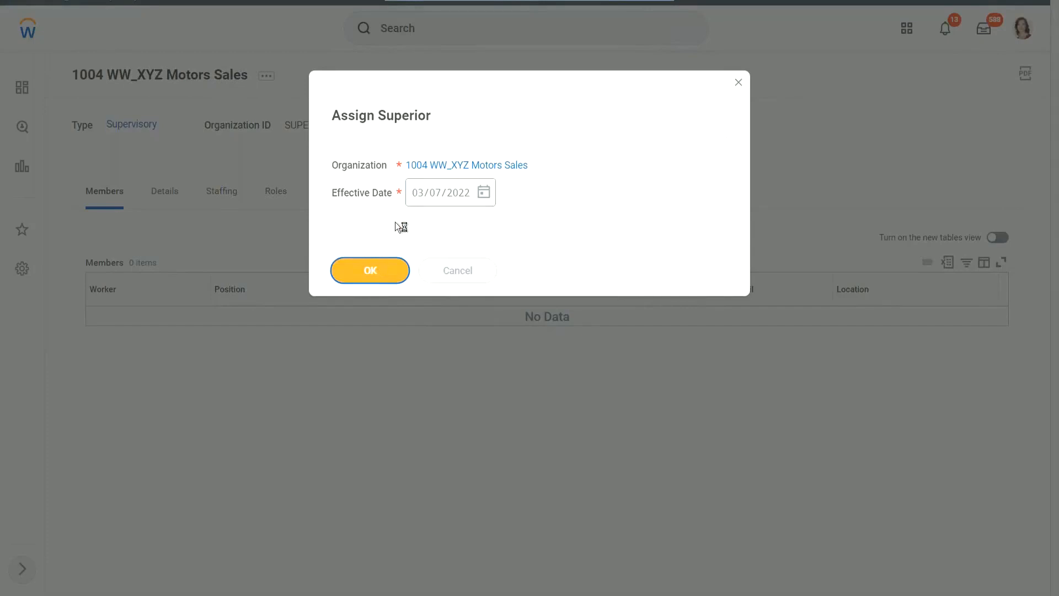
click(369, 271)
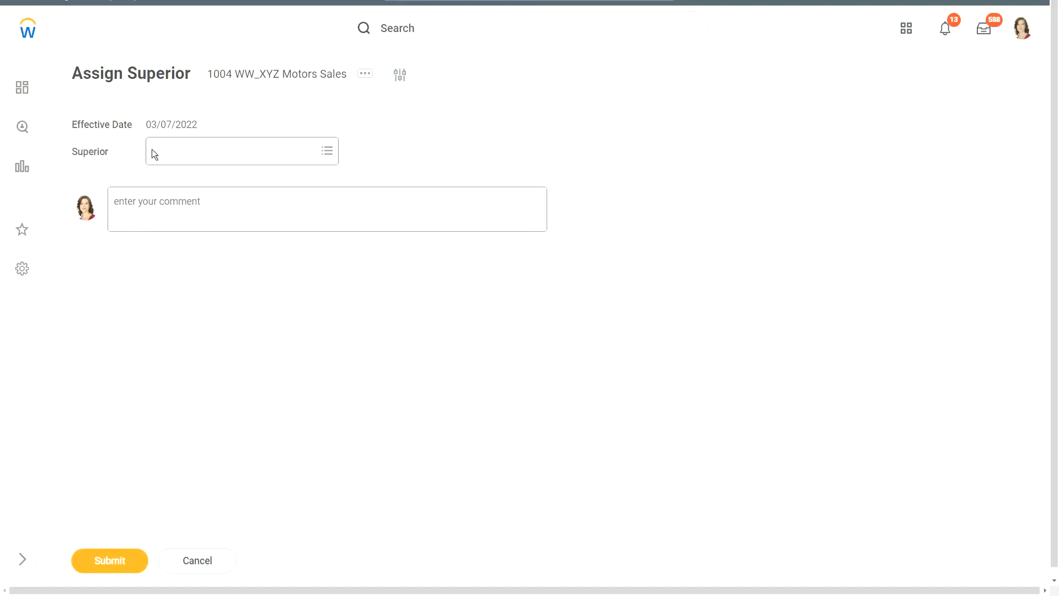
Step: Assign 1002 WW_XYZ Motors Executive as superior with comment 'Superior Assigned' and submit
text(1)
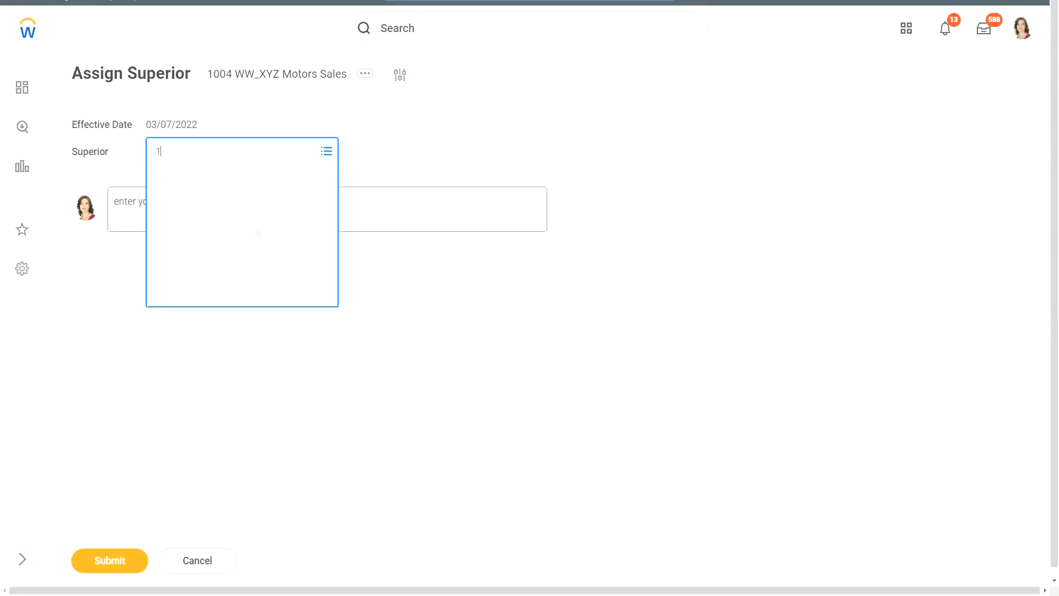
text(002 WW_XYZ Motors Executive)
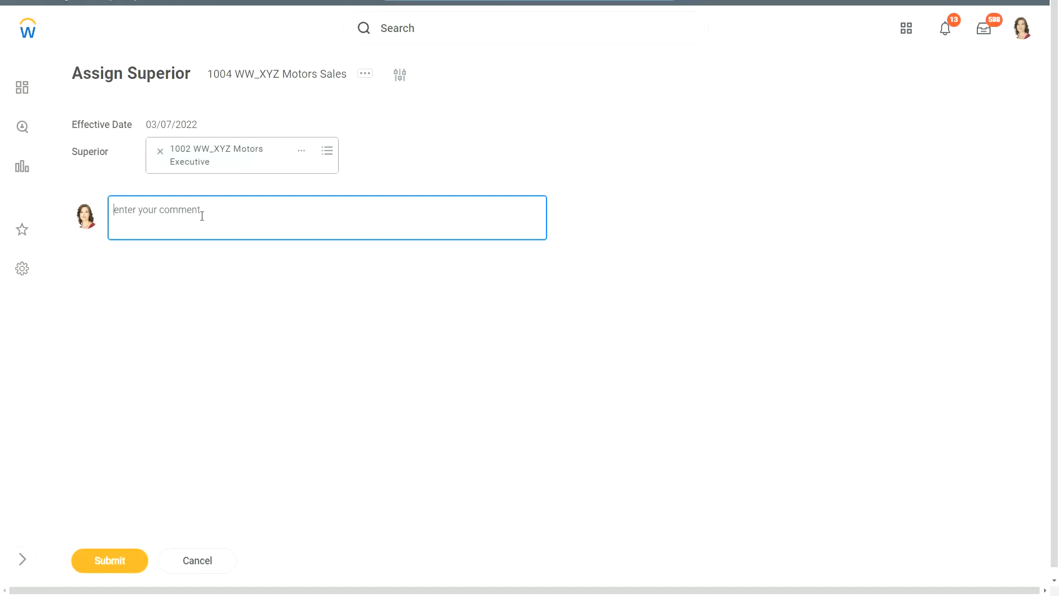
text(s)
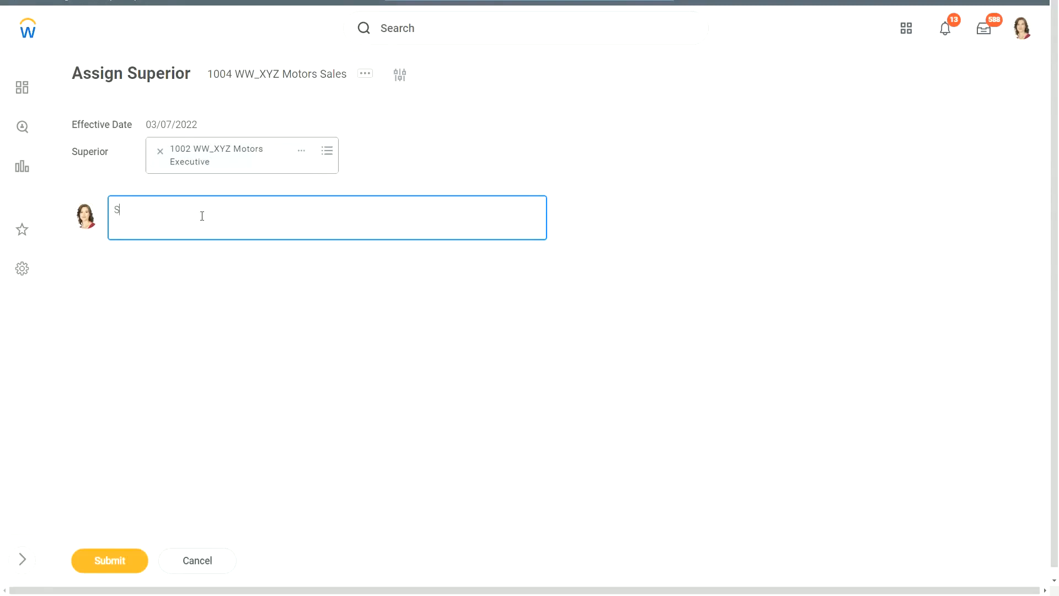
text(Superior As)
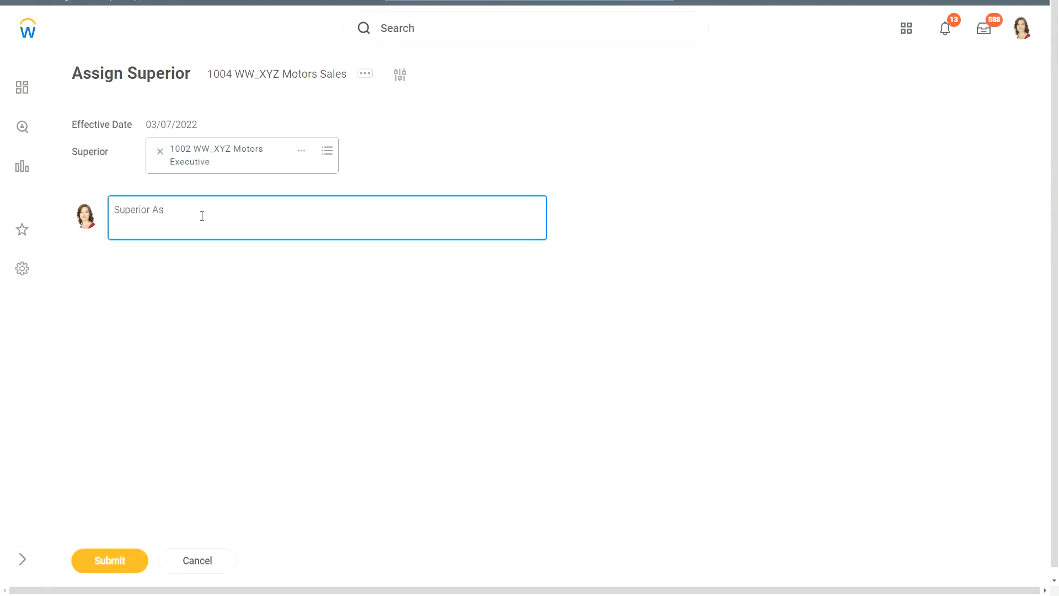
text(signed)
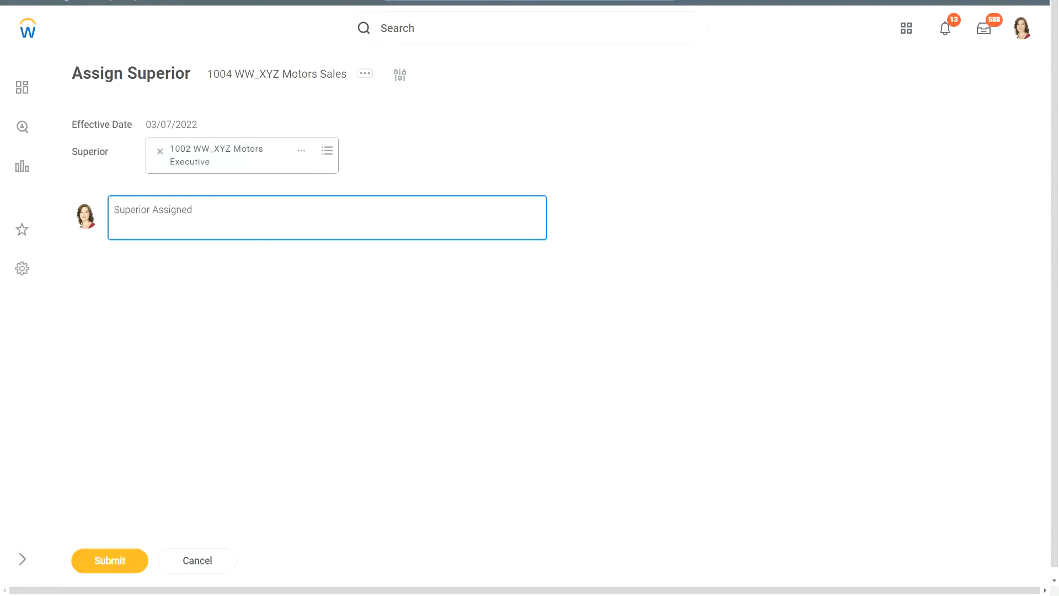
click(110, 561)
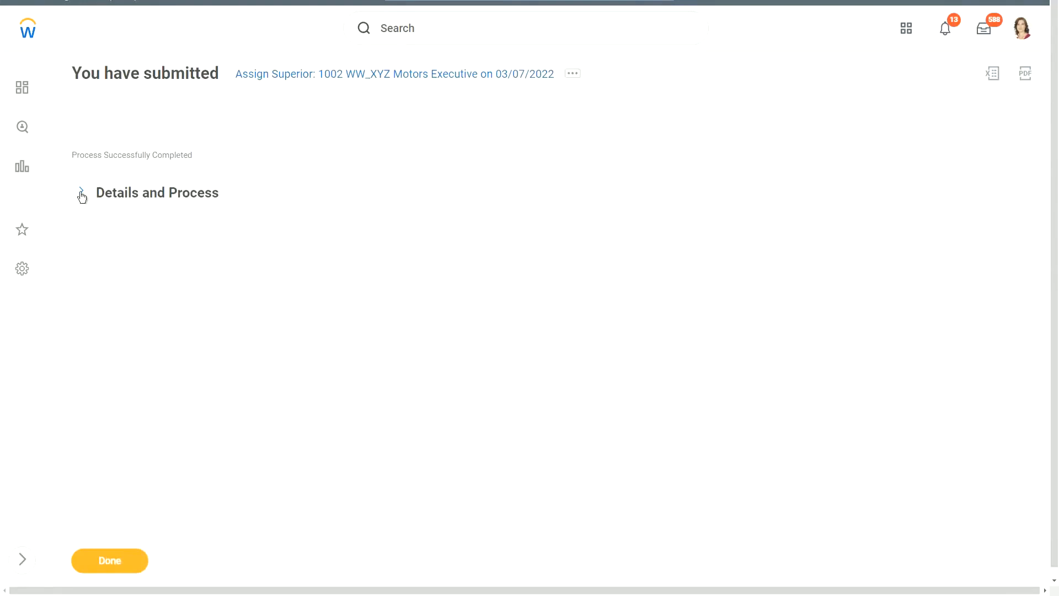
Step: From the submission details, go to 1004 WW_XYZ Motors Sales and view its Details
click(82, 192)
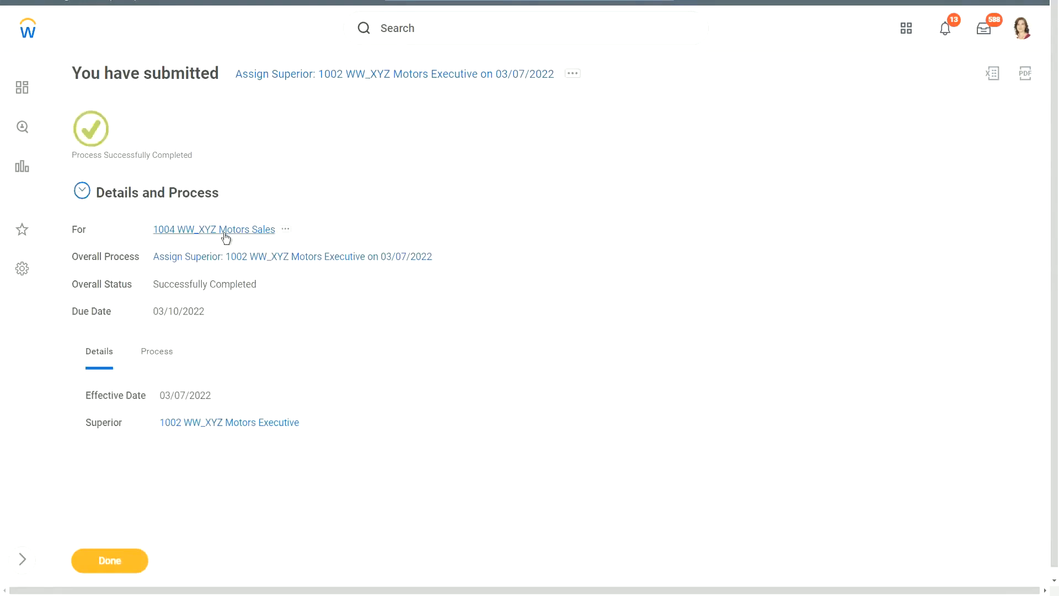
mouse_move(226, 236)
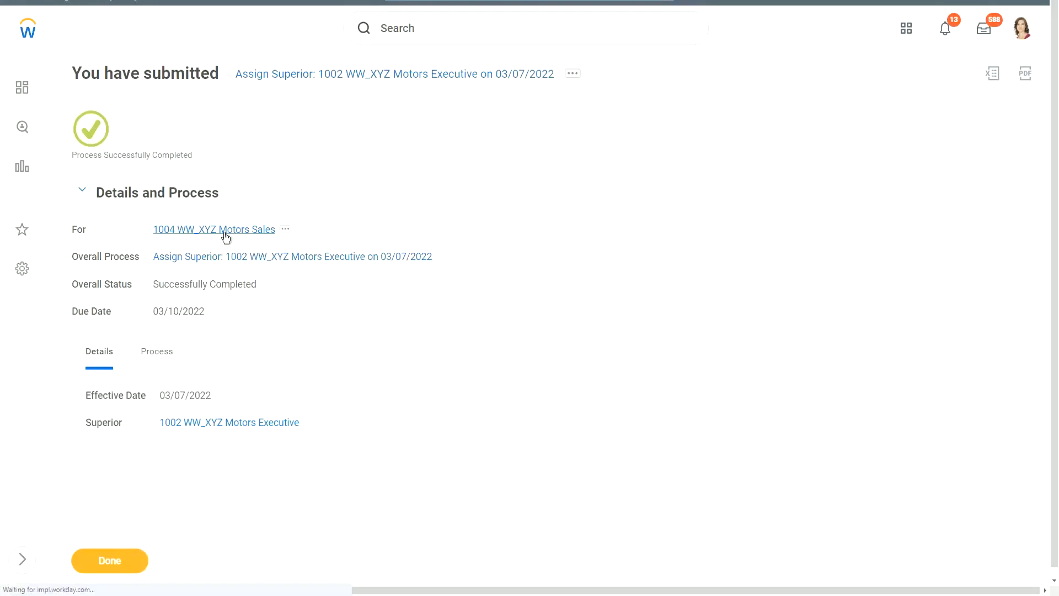
click(214, 229)
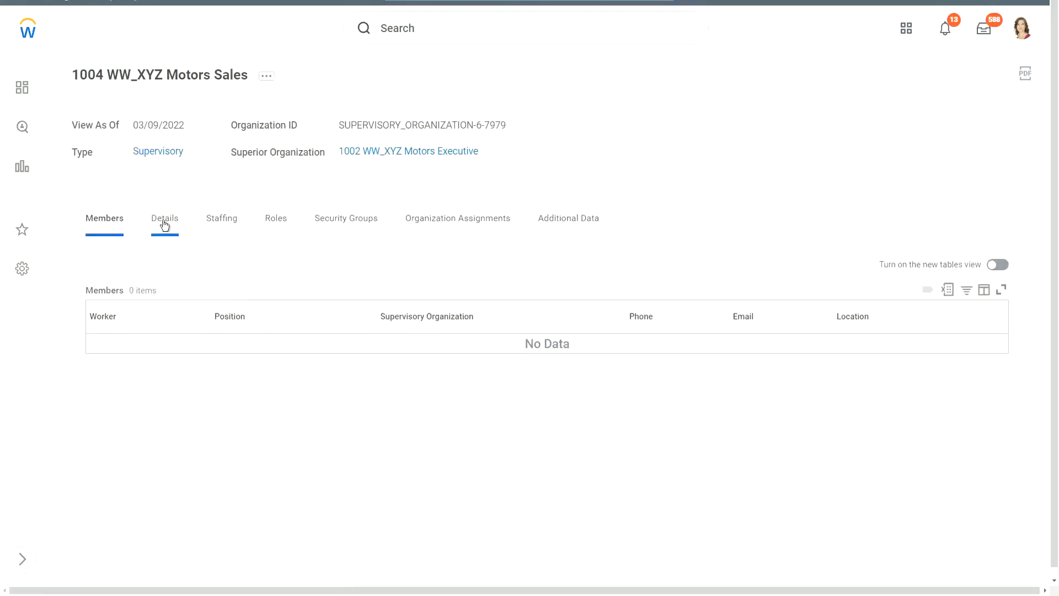
click(164, 217)
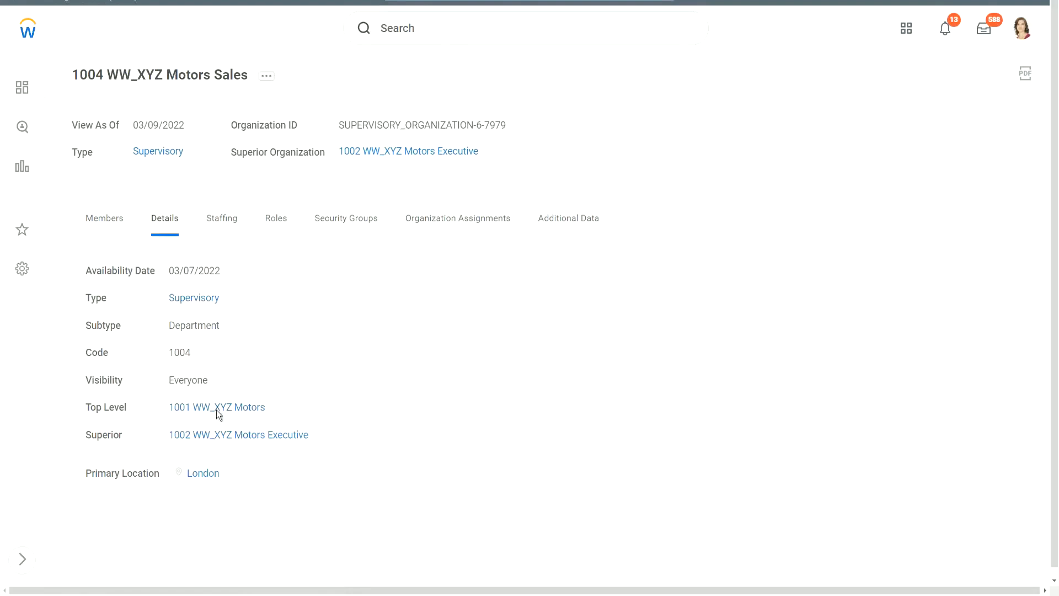
mouse_move(230, 439)
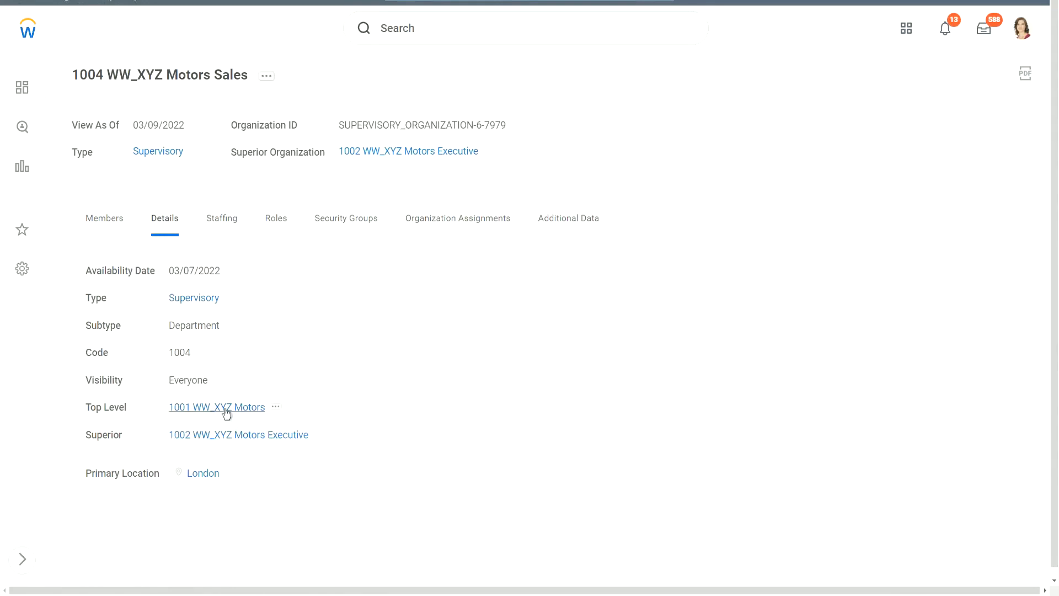
mouse_move(226, 410)
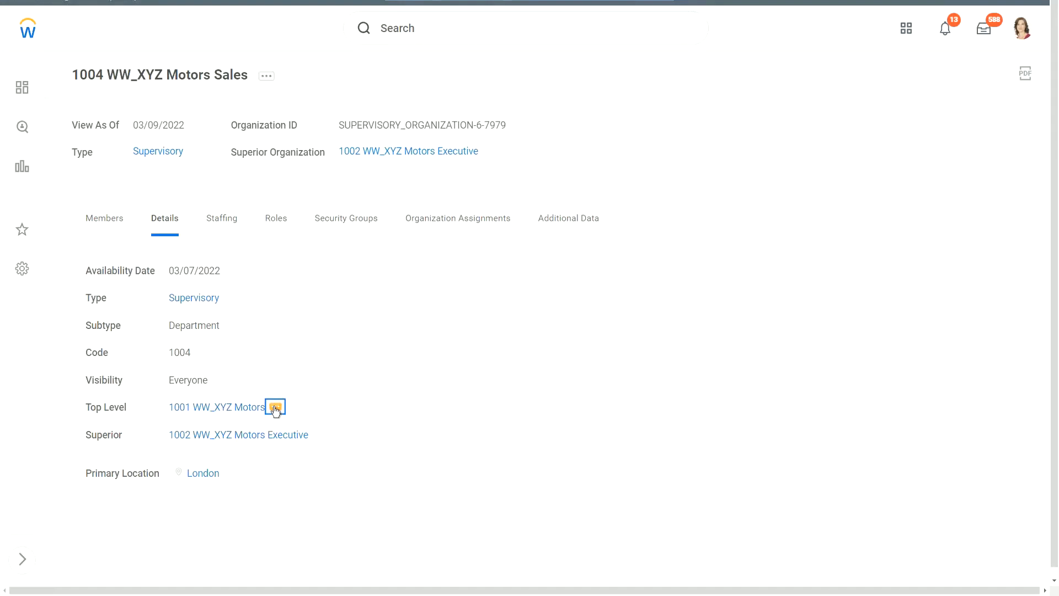
Step: Launch Navigate Hierarchy from the related actions of top-level org 1001 WW_XYZ Motors
click(276, 407)
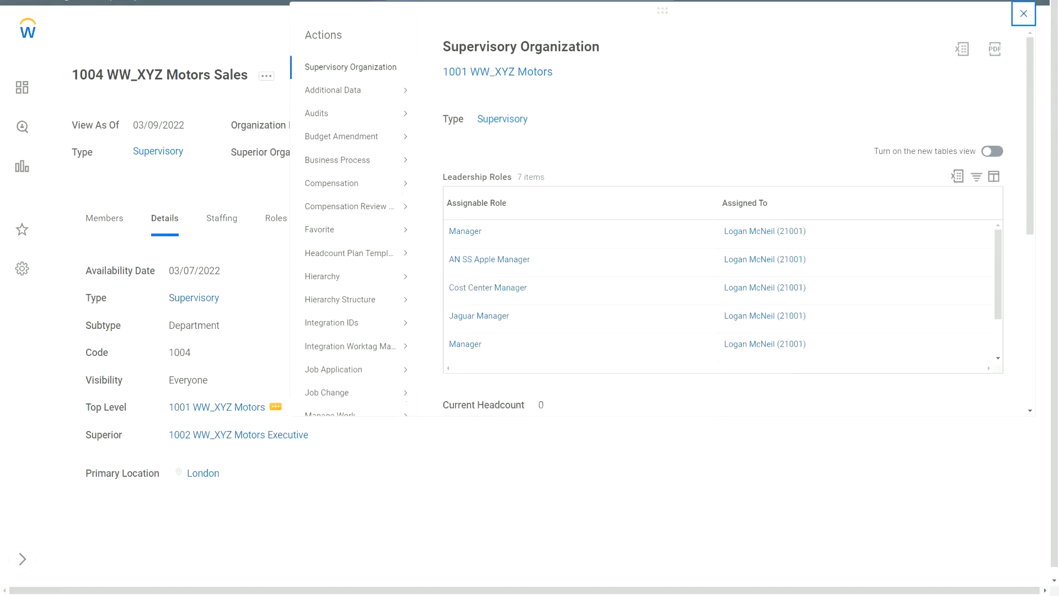
scroll(down, 3)
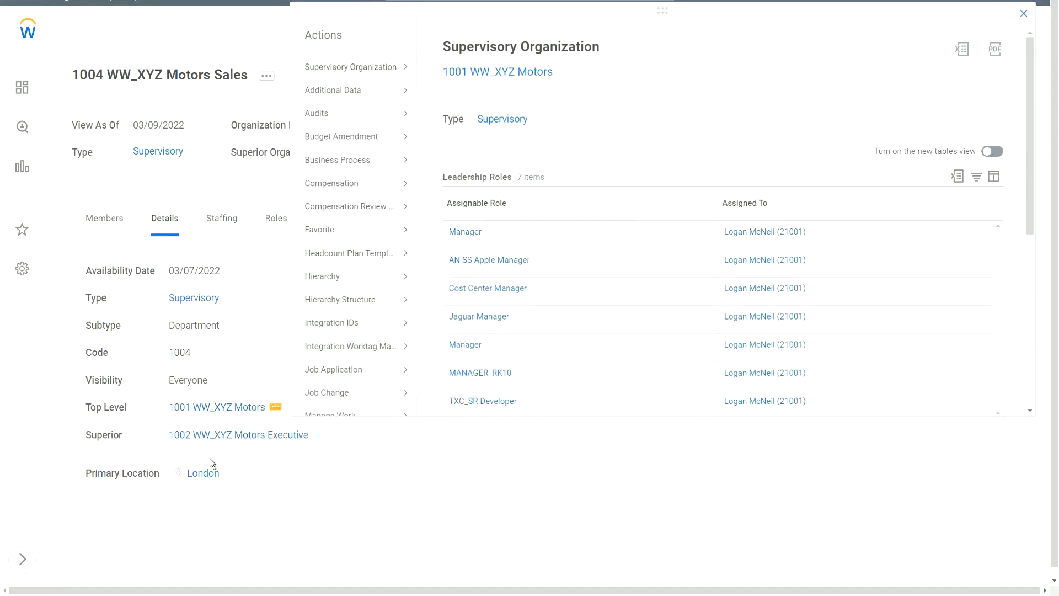
mouse_move(242, 421)
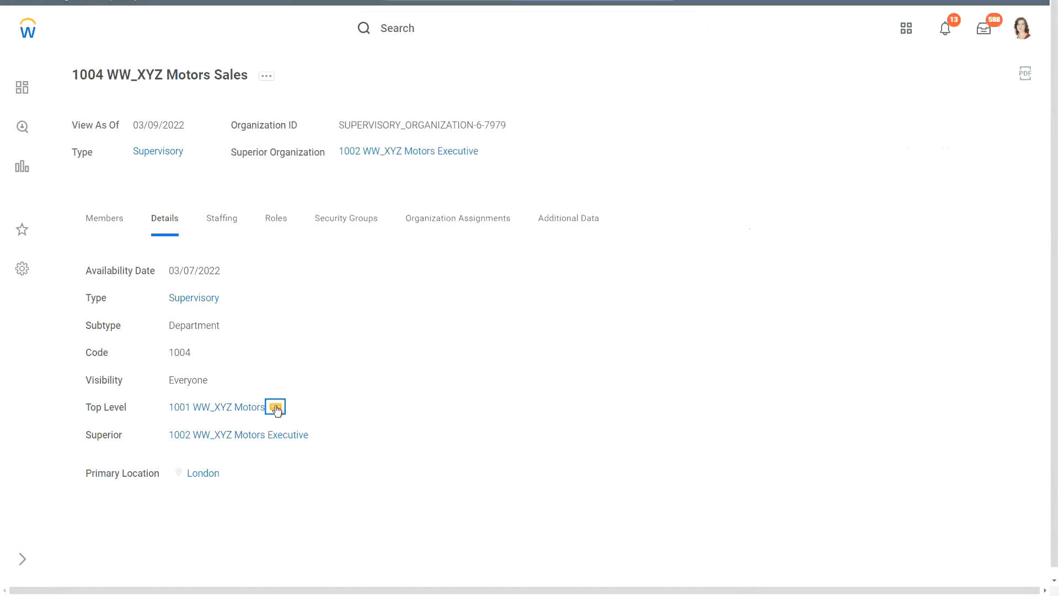
click(275, 407)
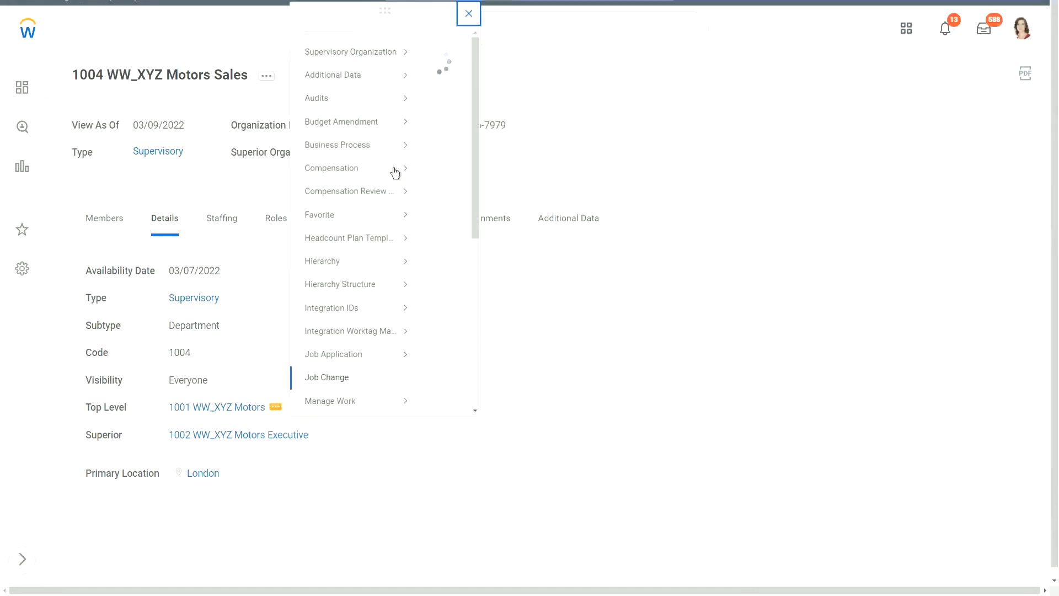
mouse_move(378, 52)
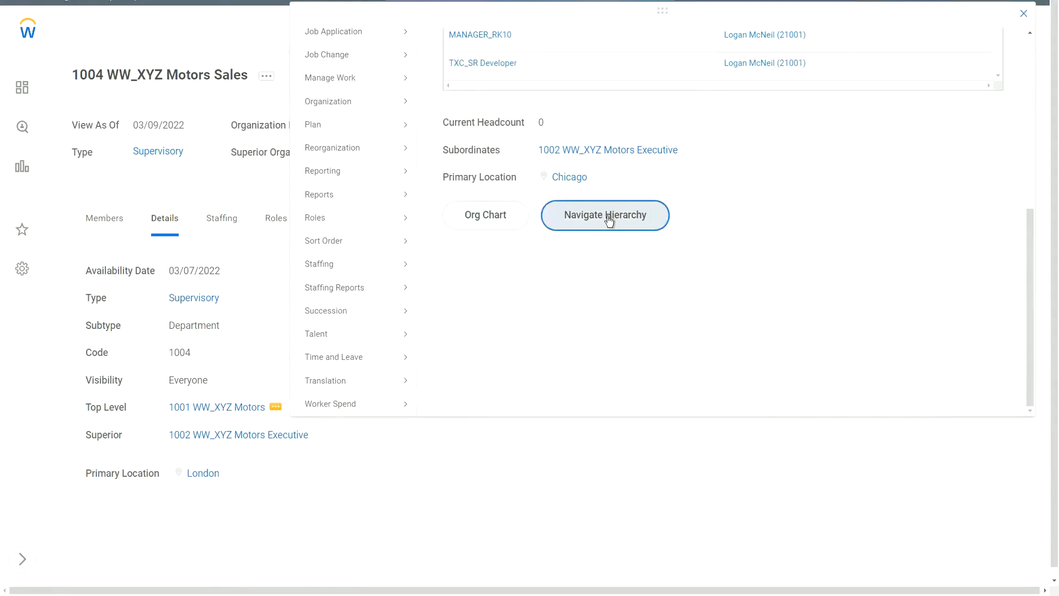
click(605, 215)
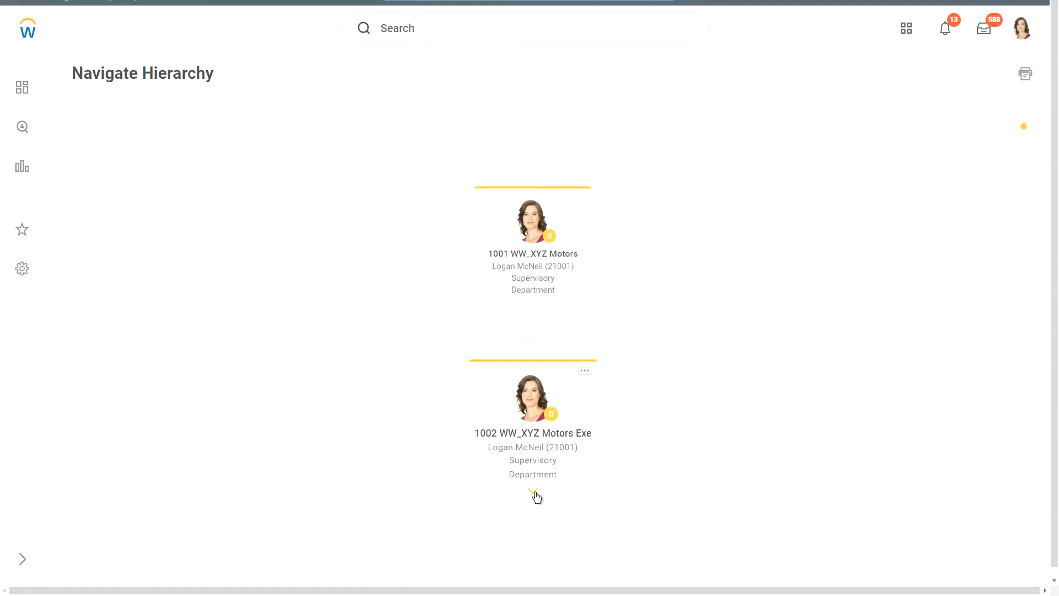
mouse_move(535, 496)
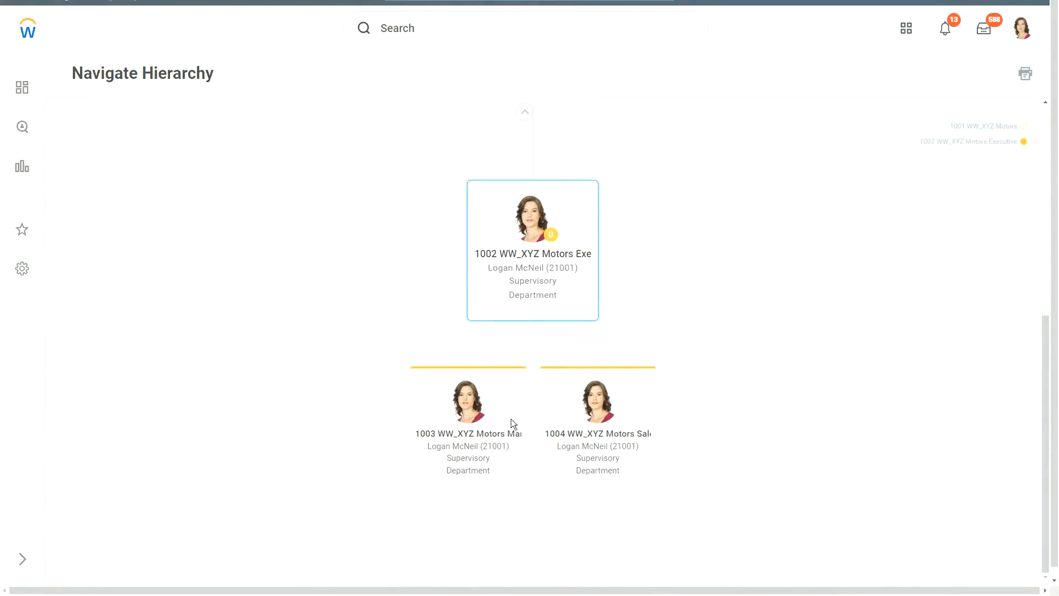
mouse_move(636, 439)
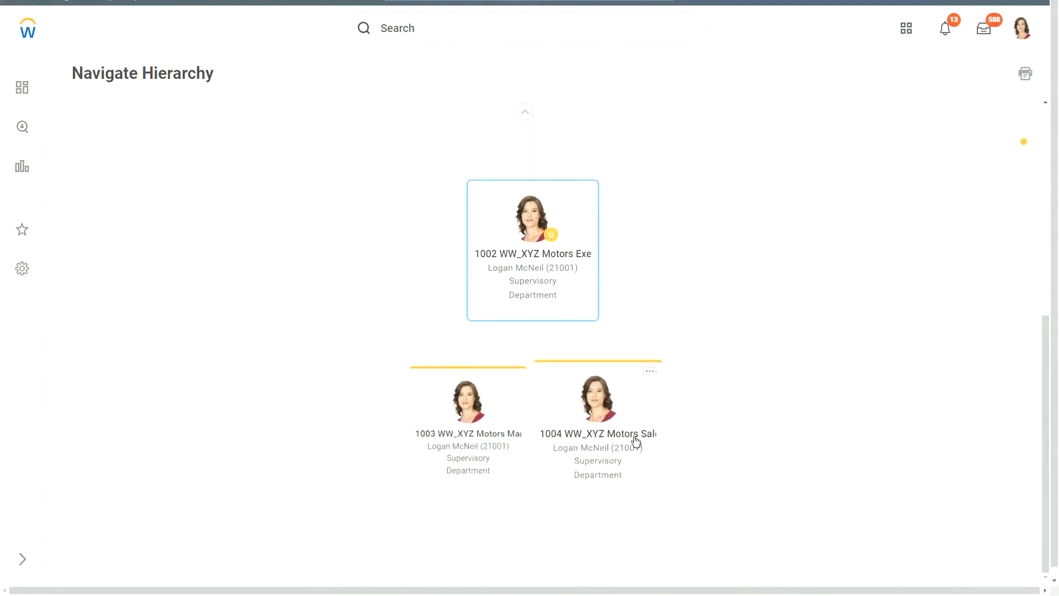
mouse_move(640, 442)
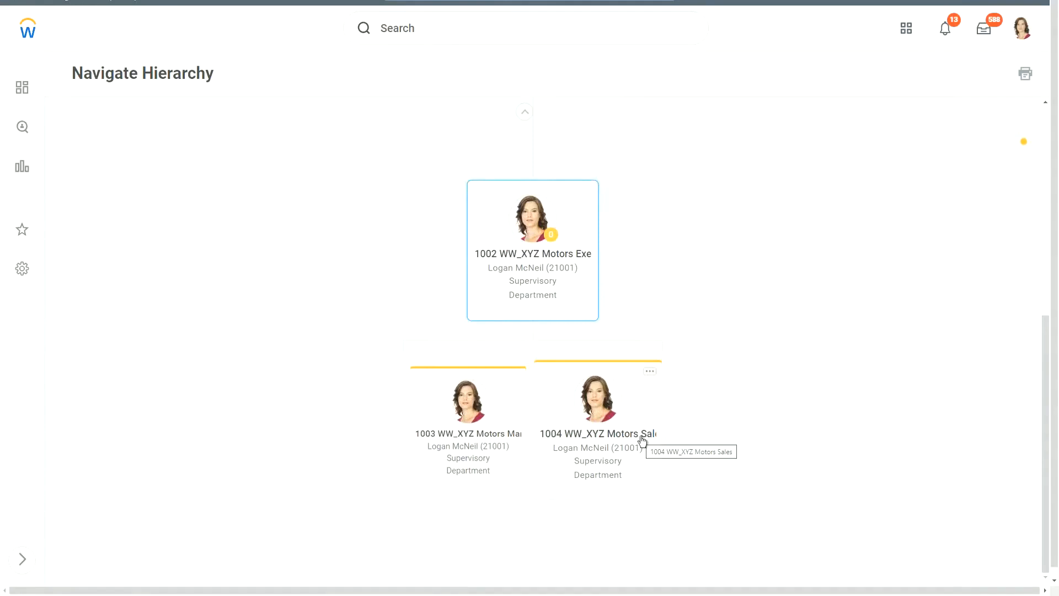
mouse_move(585, 121)
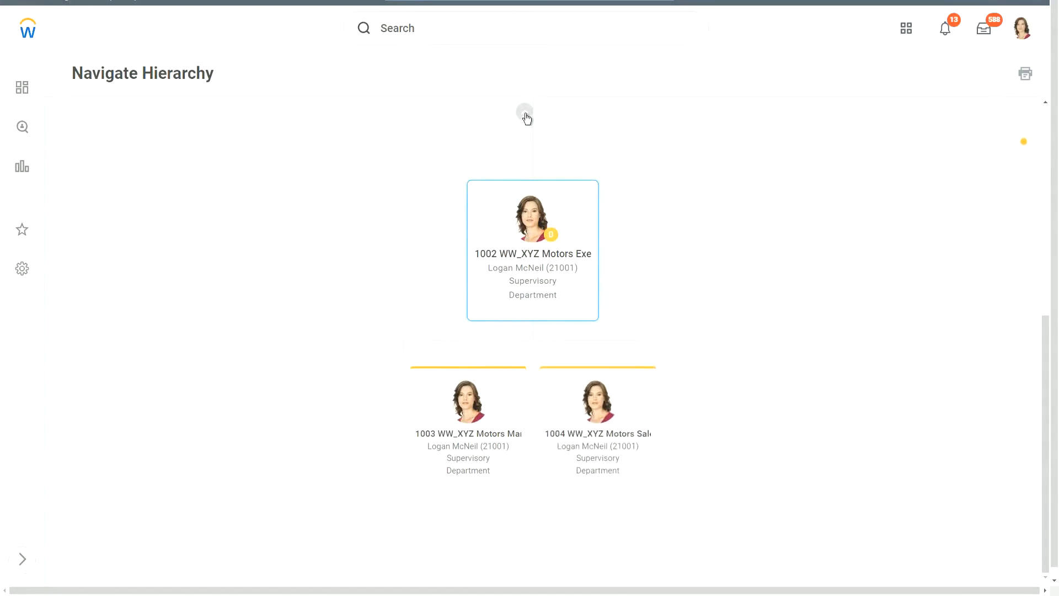
mouse_move(525, 112)
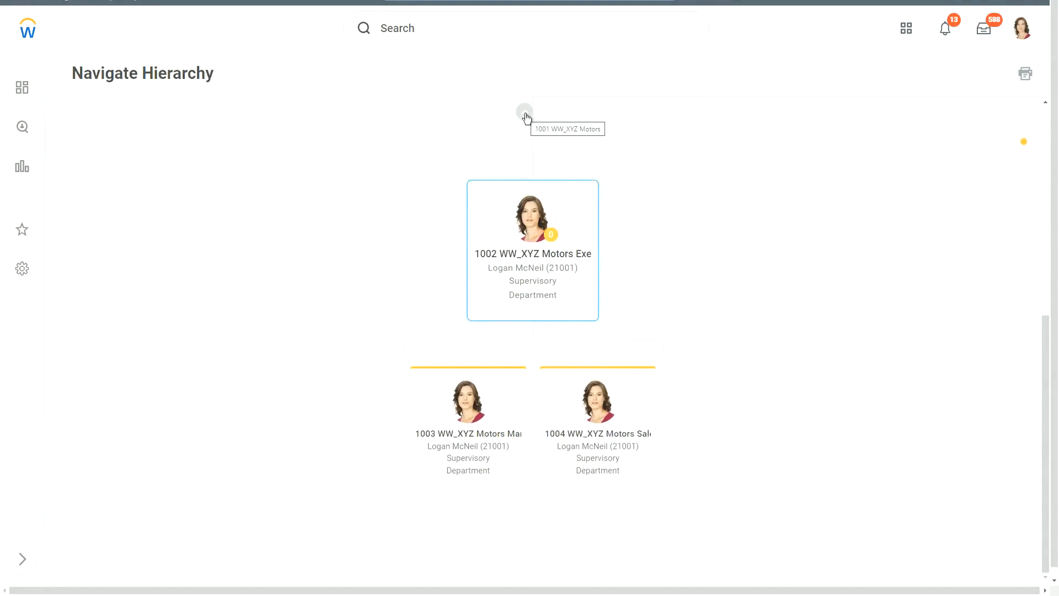
mouse_move(578, 225)
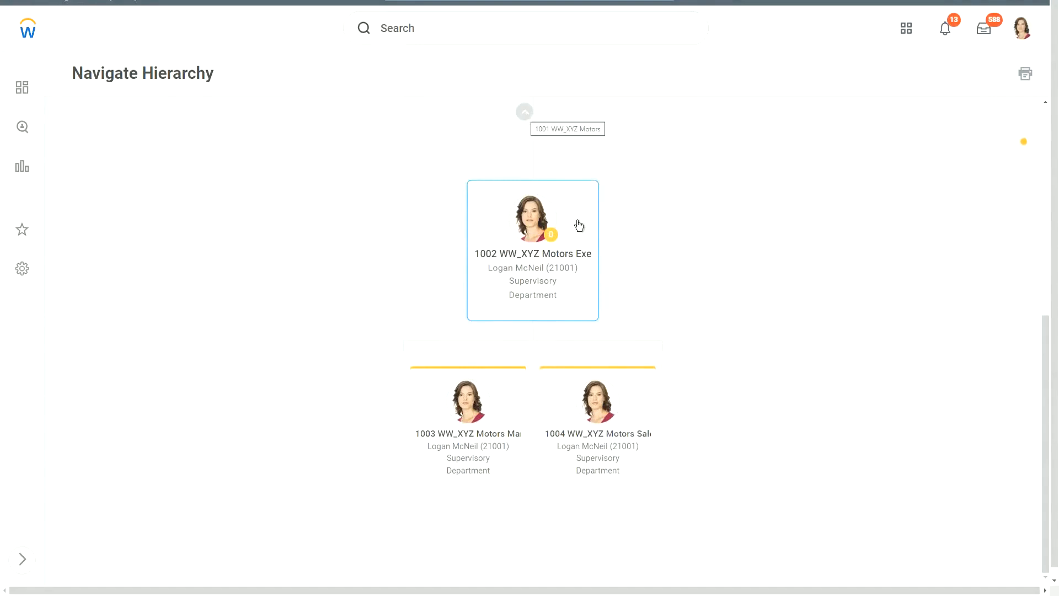
mouse_move(673, 247)
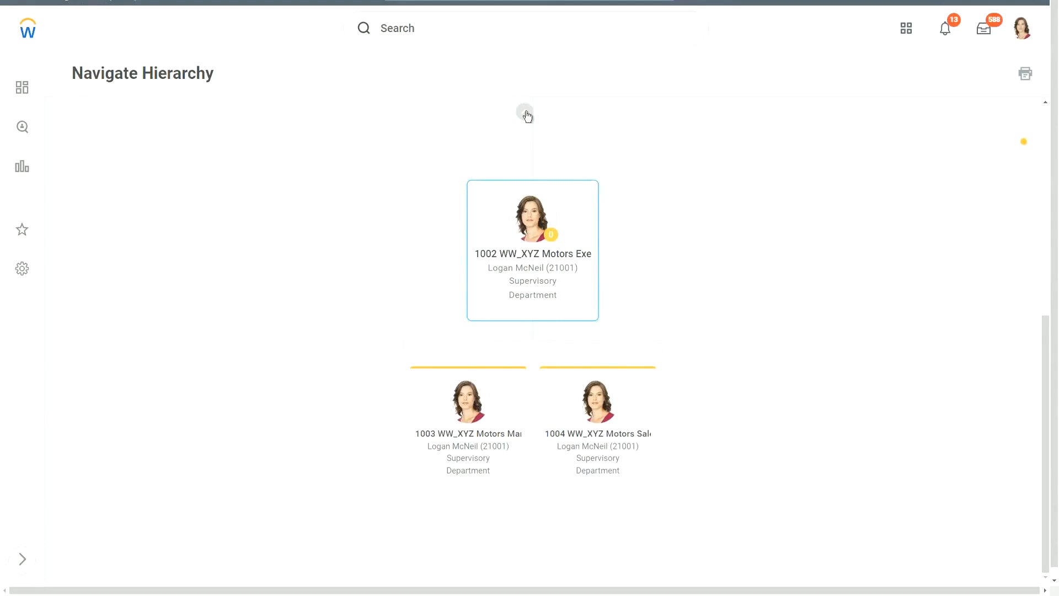
mouse_move(525, 113)
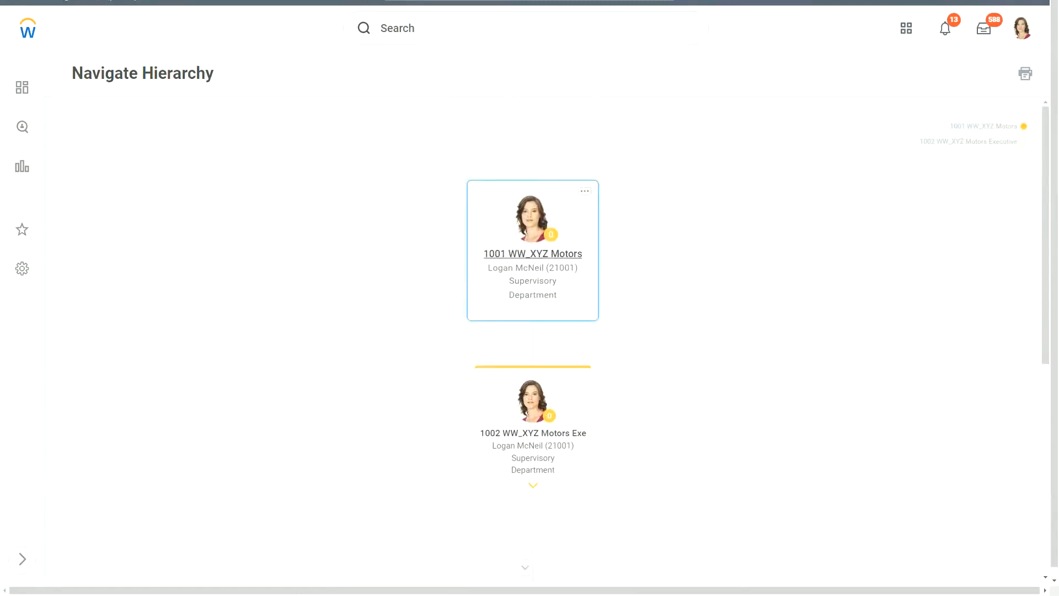
Step: Go to 1001 WW_XYZ Motors, then its subordinate 1002 WW_XYZ Motors Executive
click(533, 254)
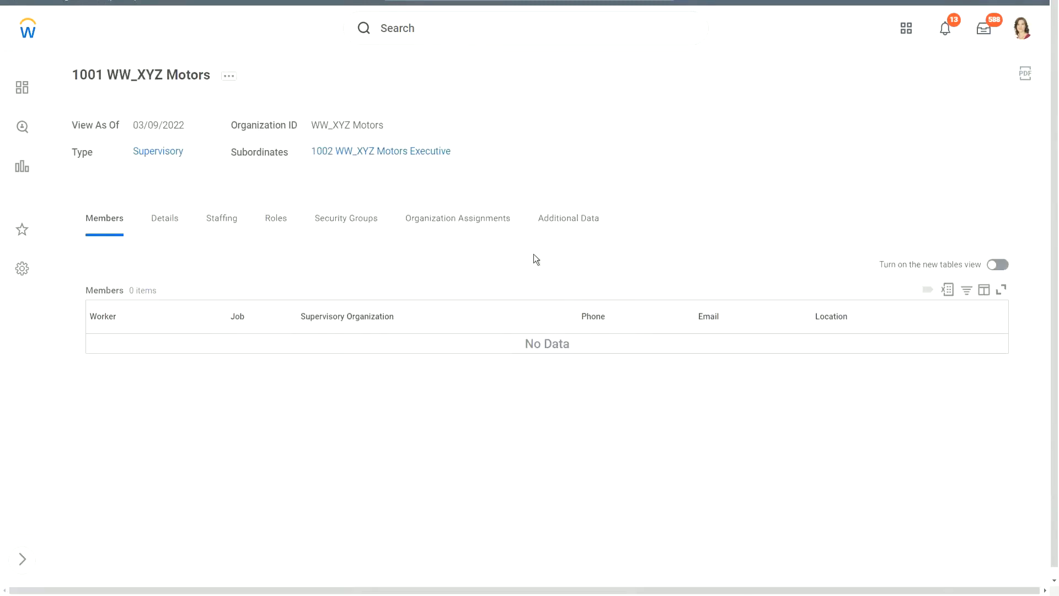
mouse_move(386, 157)
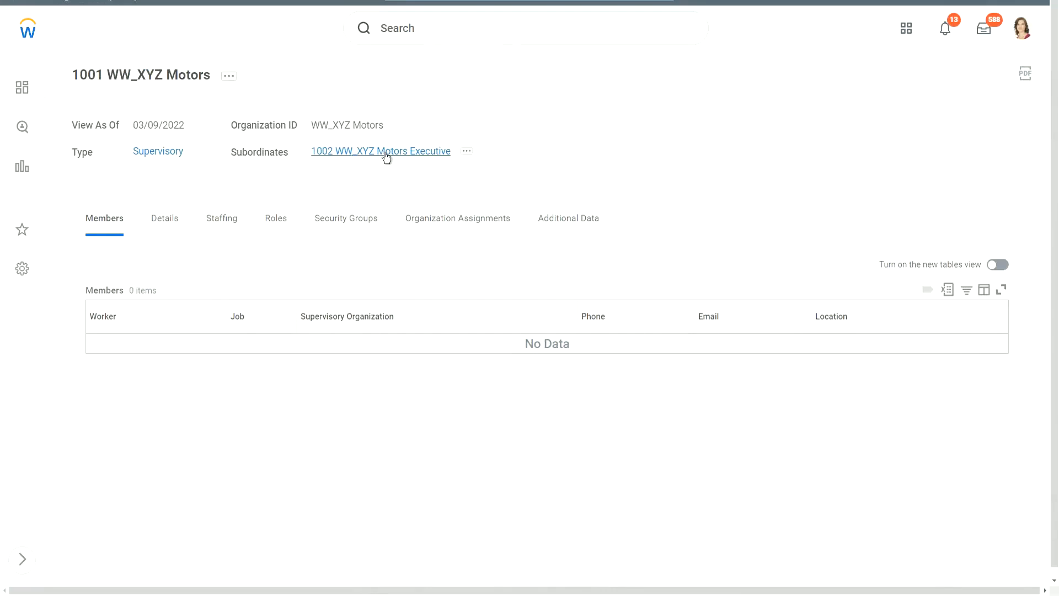
mouse_move(387, 156)
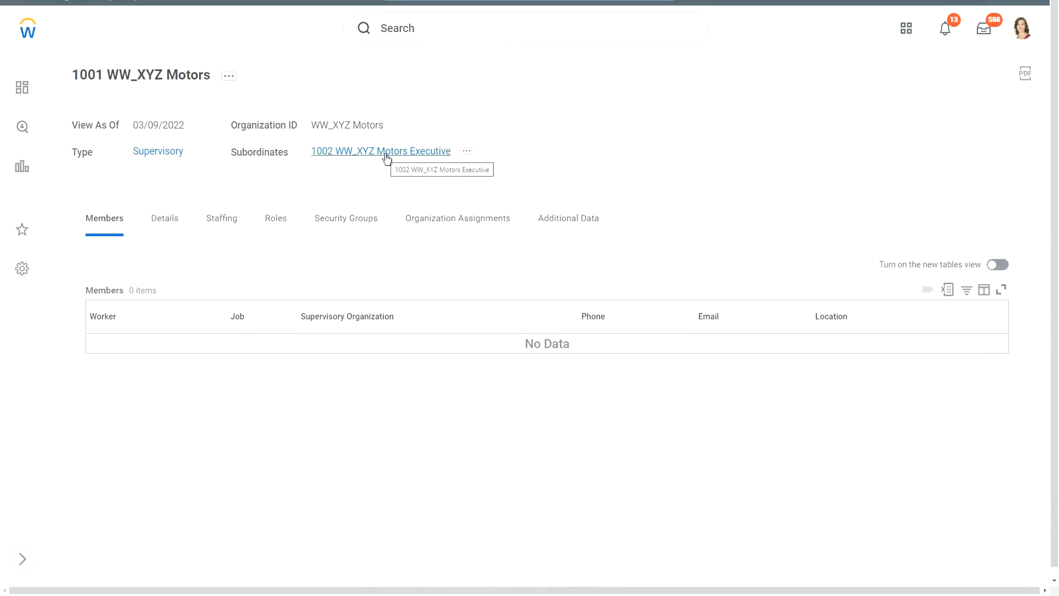
mouse_move(386, 159)
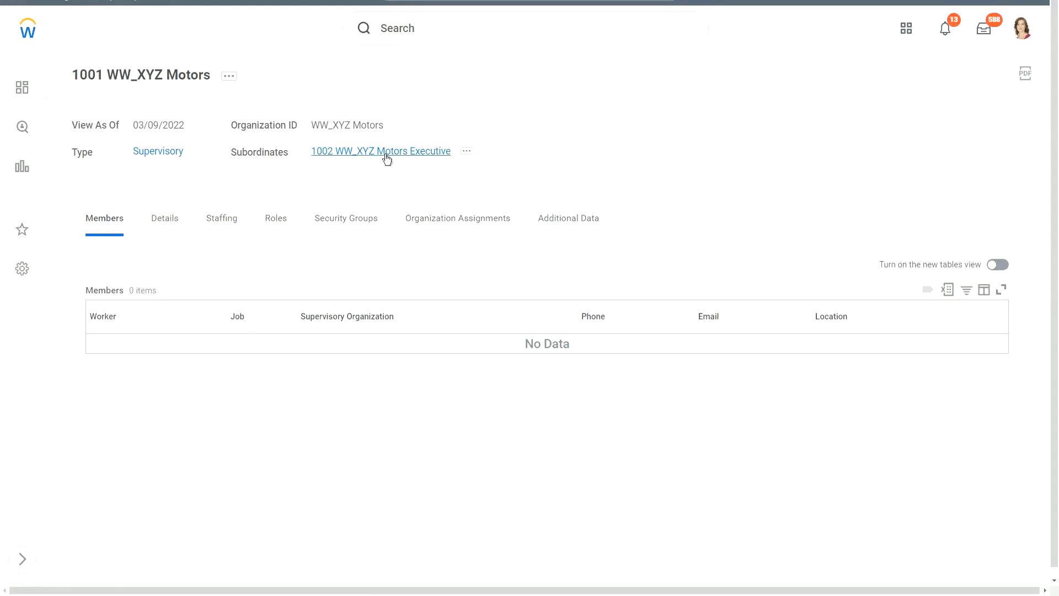
click(381, 151)
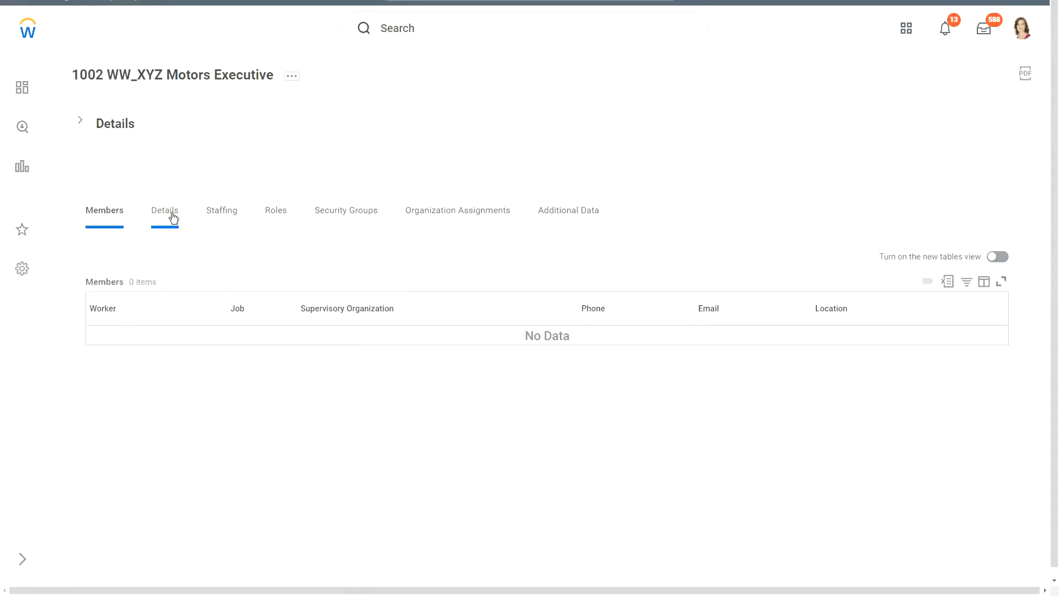
Step: View the Details of 1002 WW_XYZ Motors Executive to review superior and subordinates
click(165, 210)
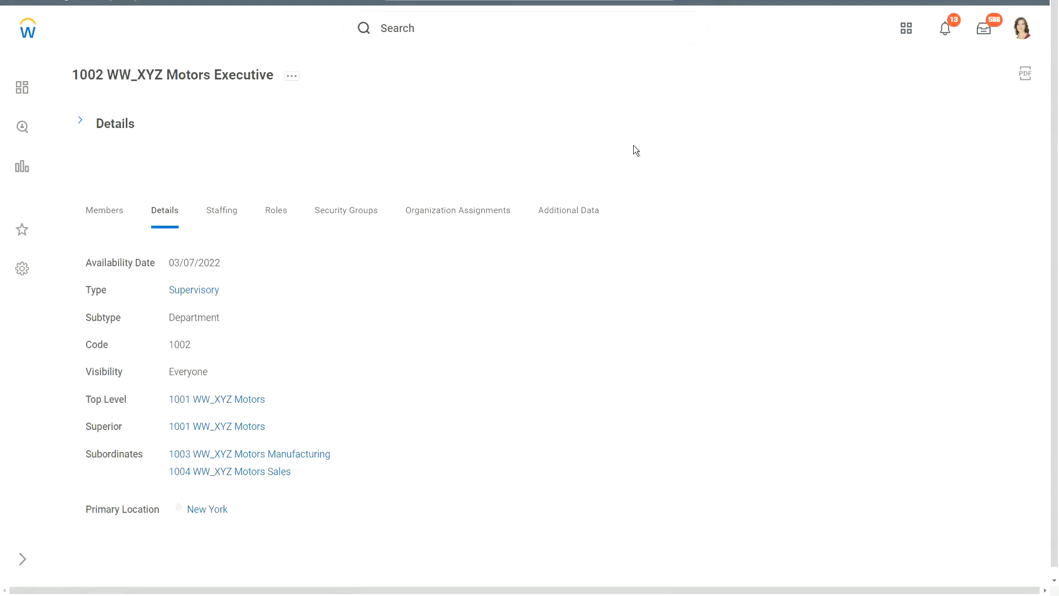
mouse_move(457, 249)
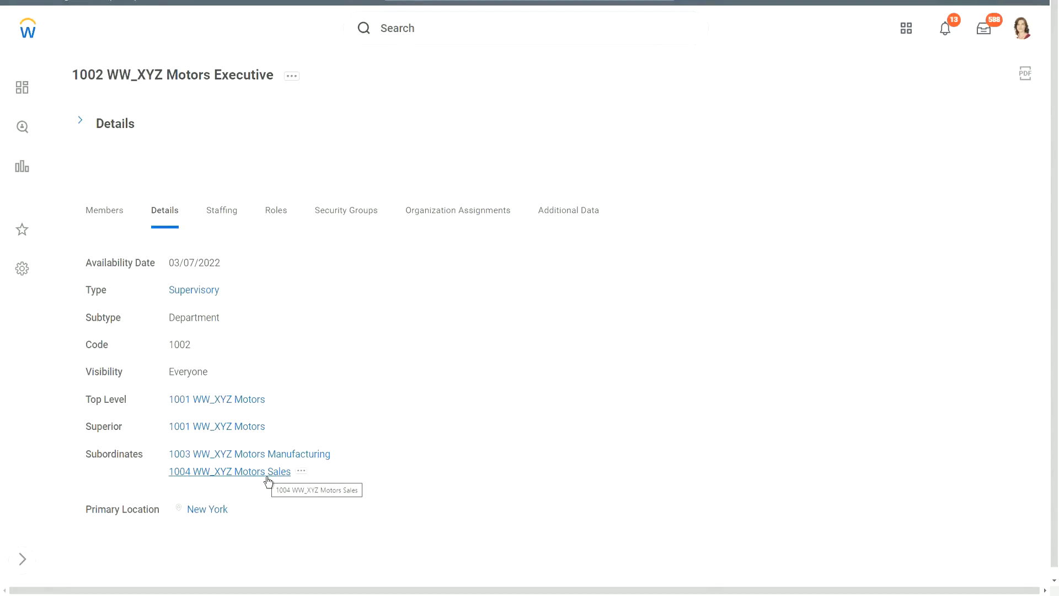
mouse_move(375, 371)
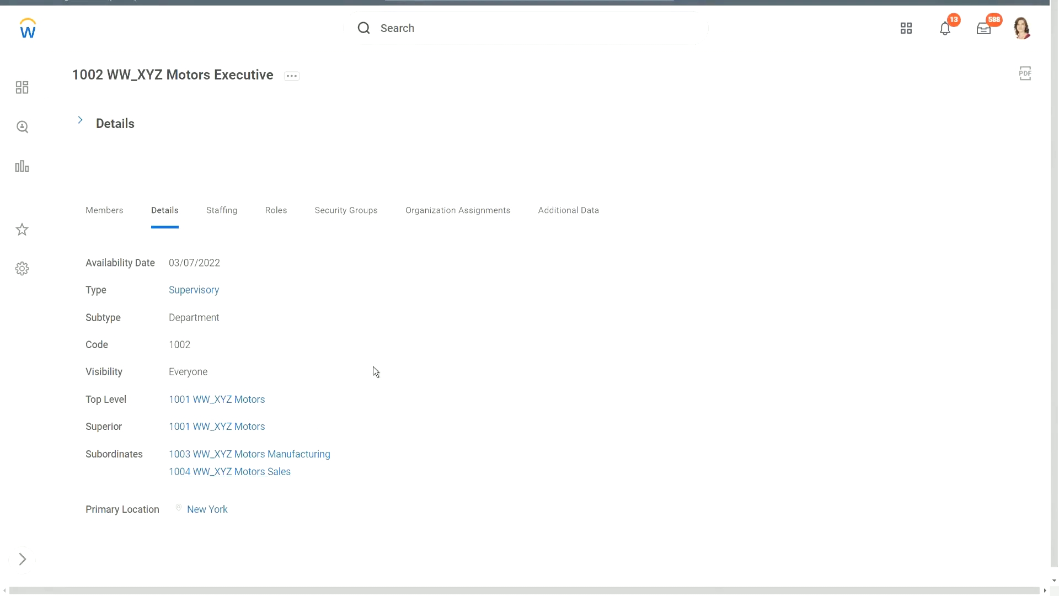
mouse_move(400, 316)
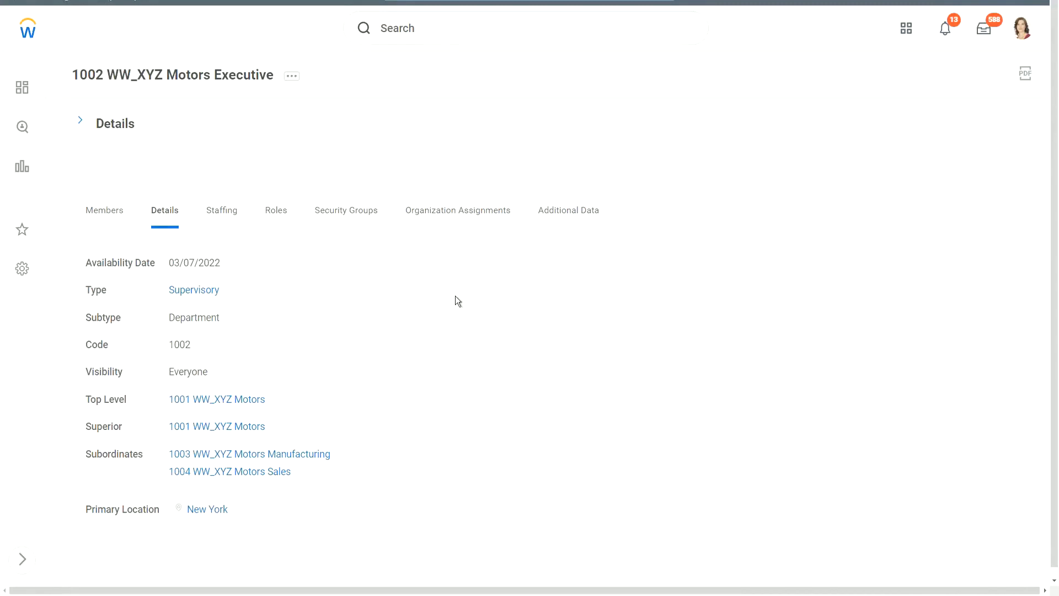
mouse_move(461, 306)
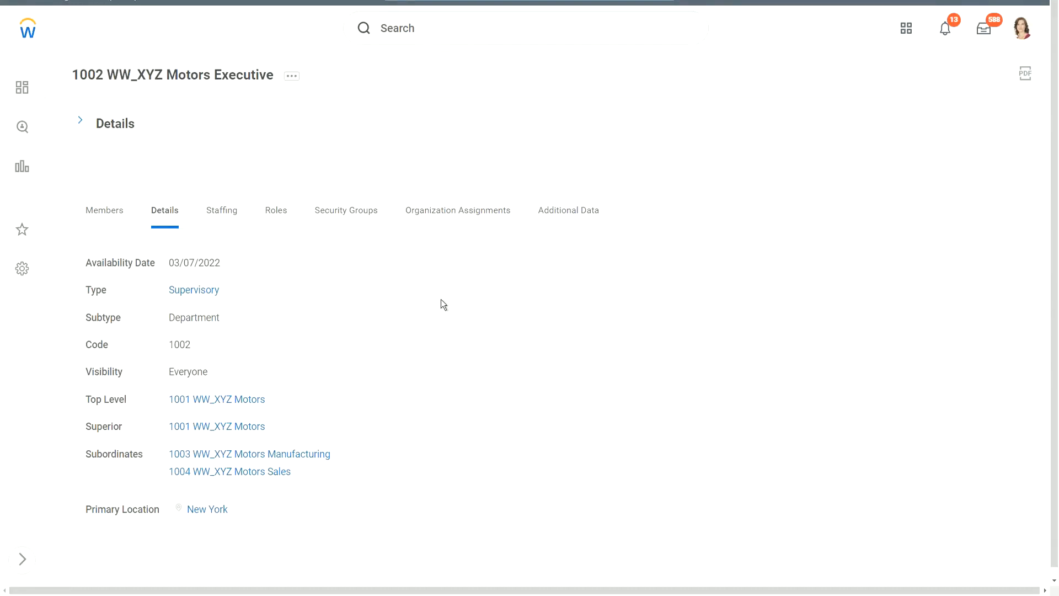
mouse_move(538, 149)
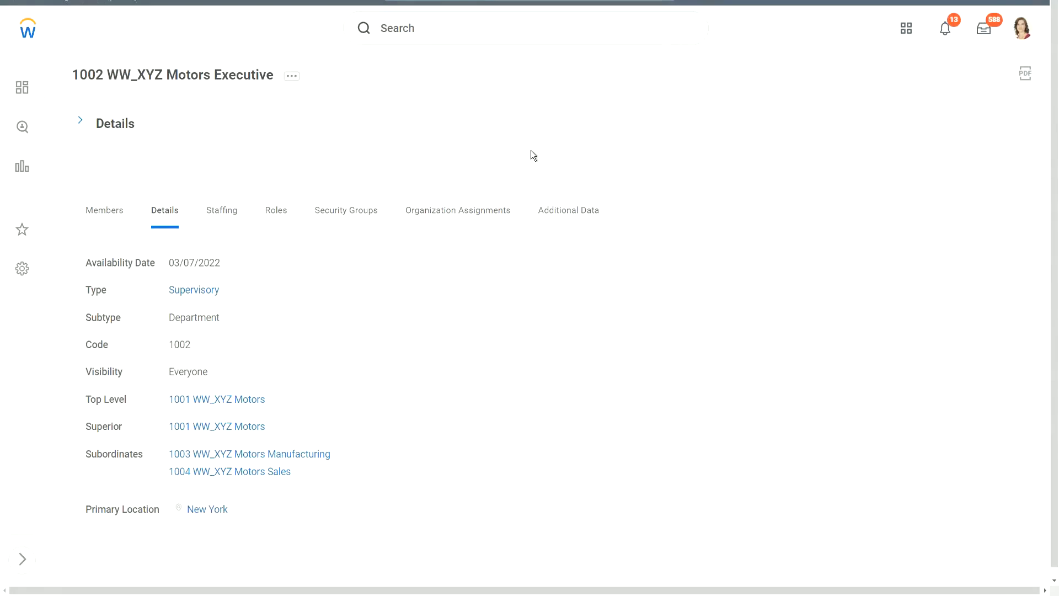
mouse_move(49, 142)
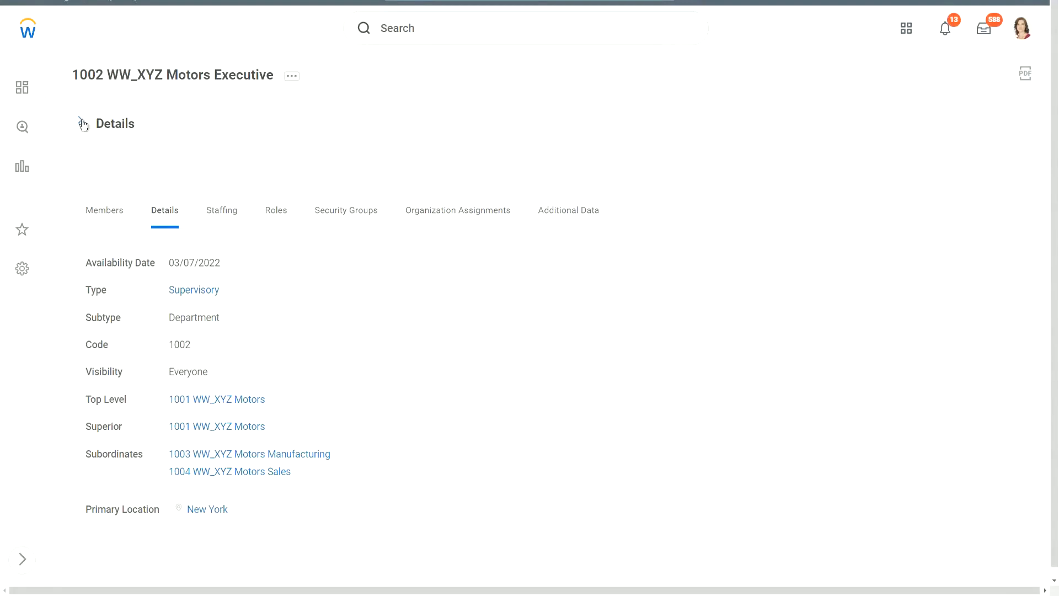
Step: Expand the header summary of 1002 WW_XYZ Motors Executive showing its organization ID
click(115, 124)
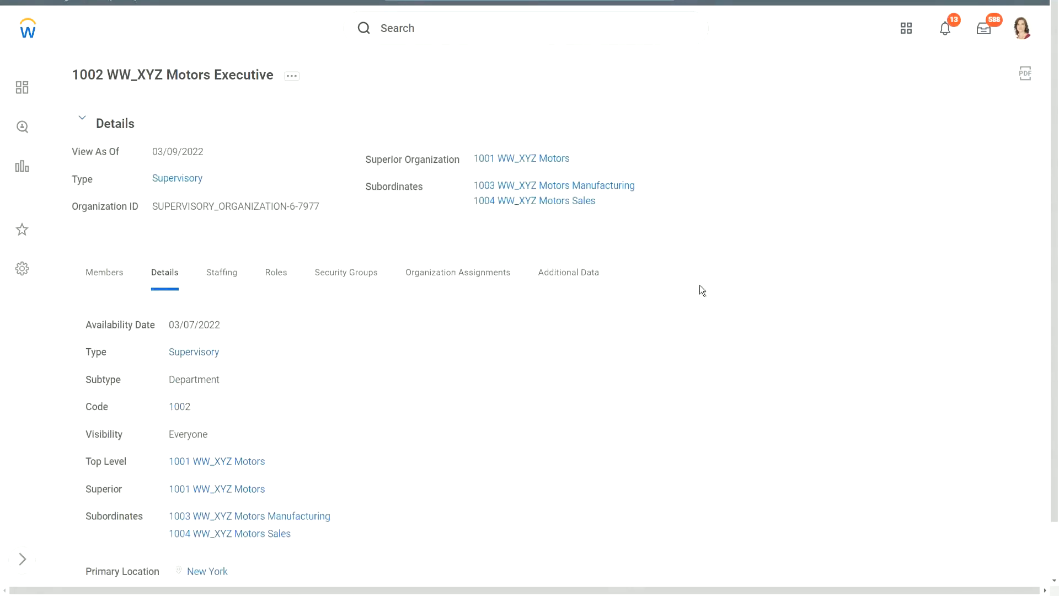
mouse_move(618, 396)
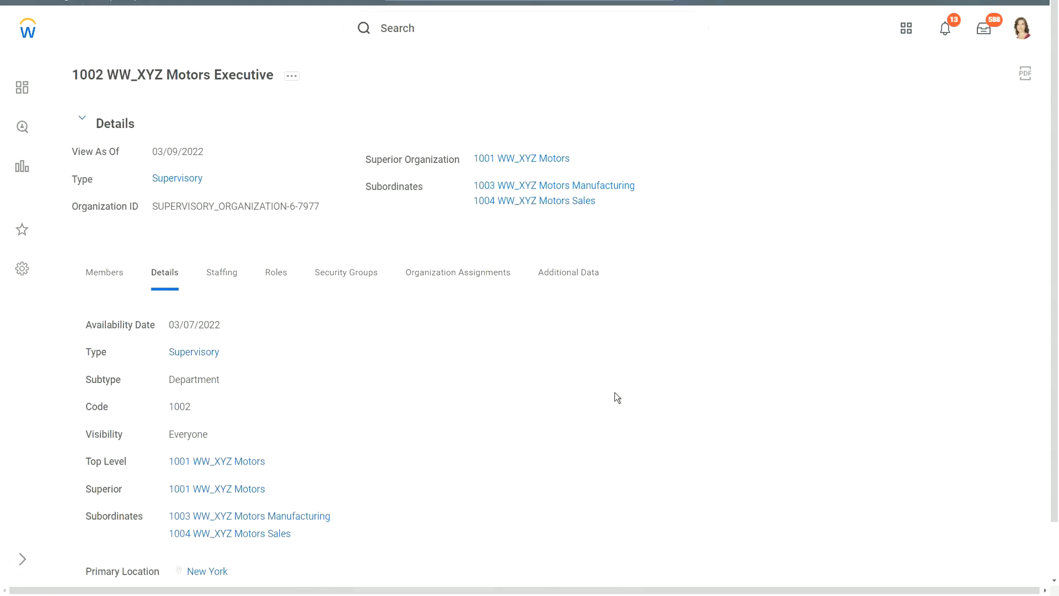
mouse_move(470, 394)
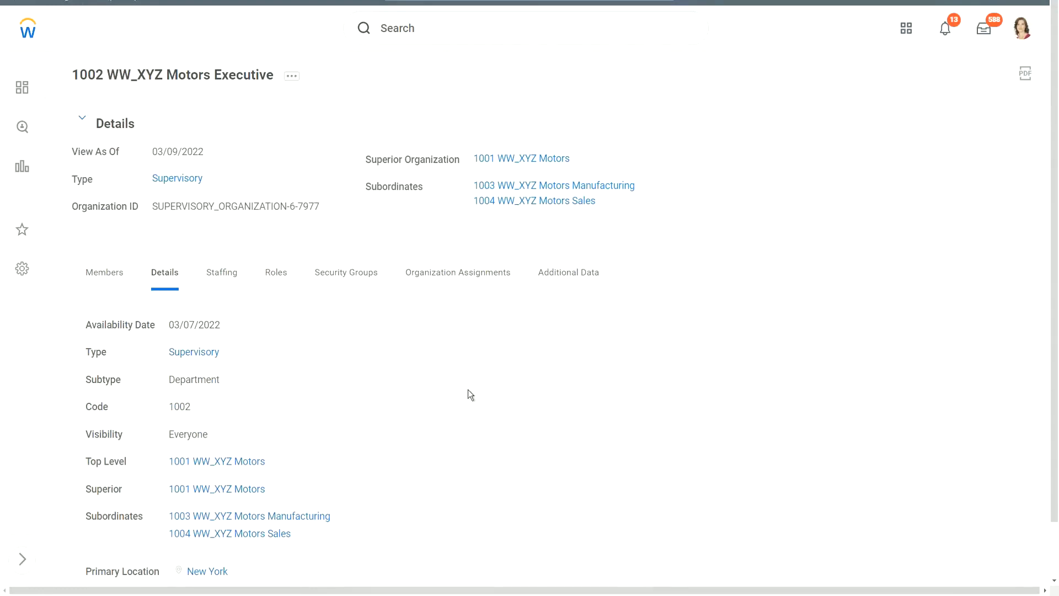
mouse_move(463, 404)
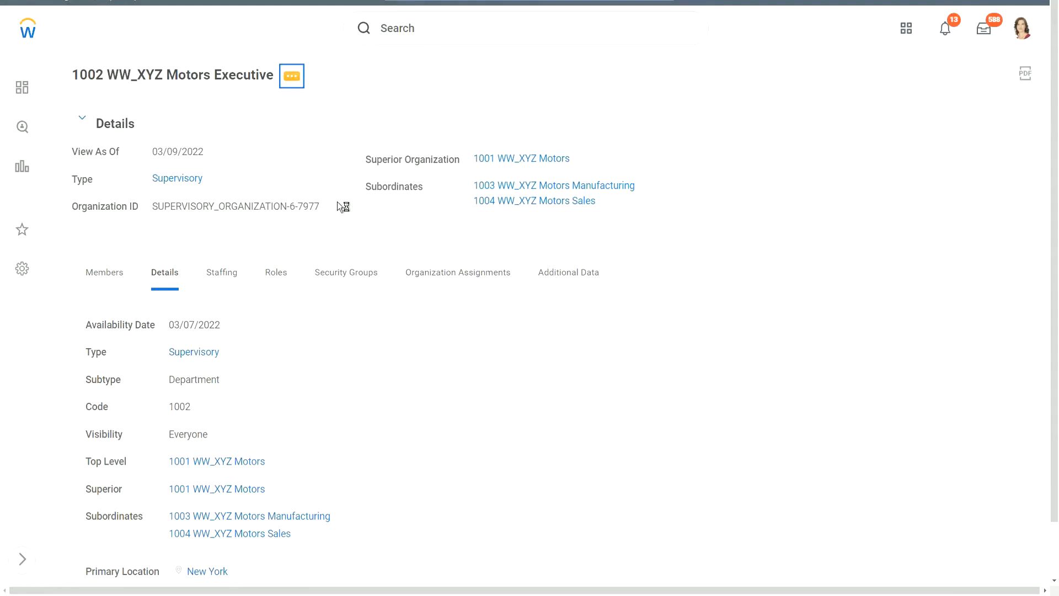
Step: Browse the related actions of 1002 WW_XYZ Motors Executive, then close the menu
click(292, 76)
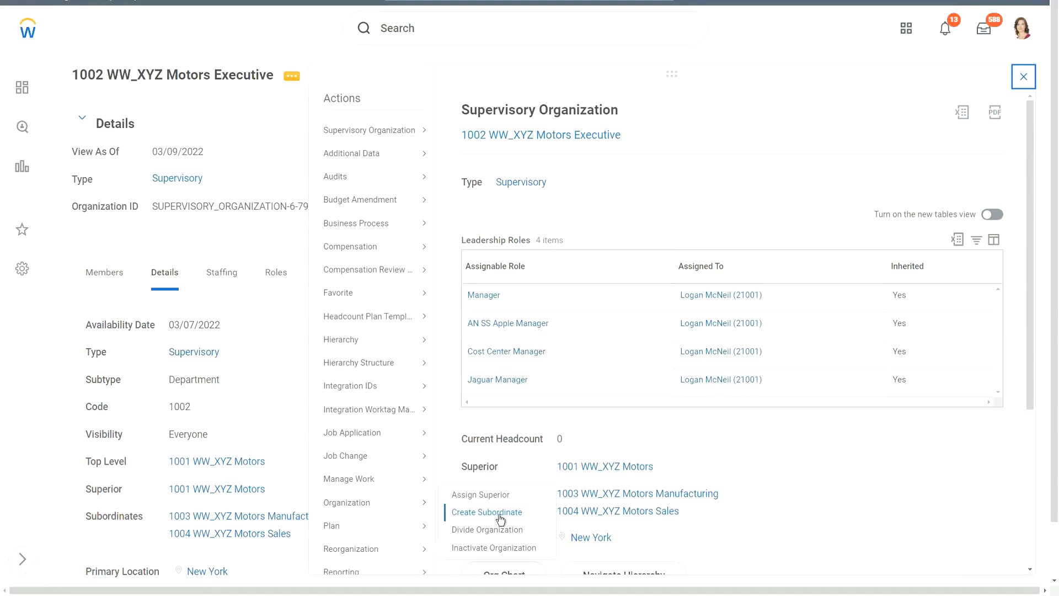
mouse_move(424, 472)
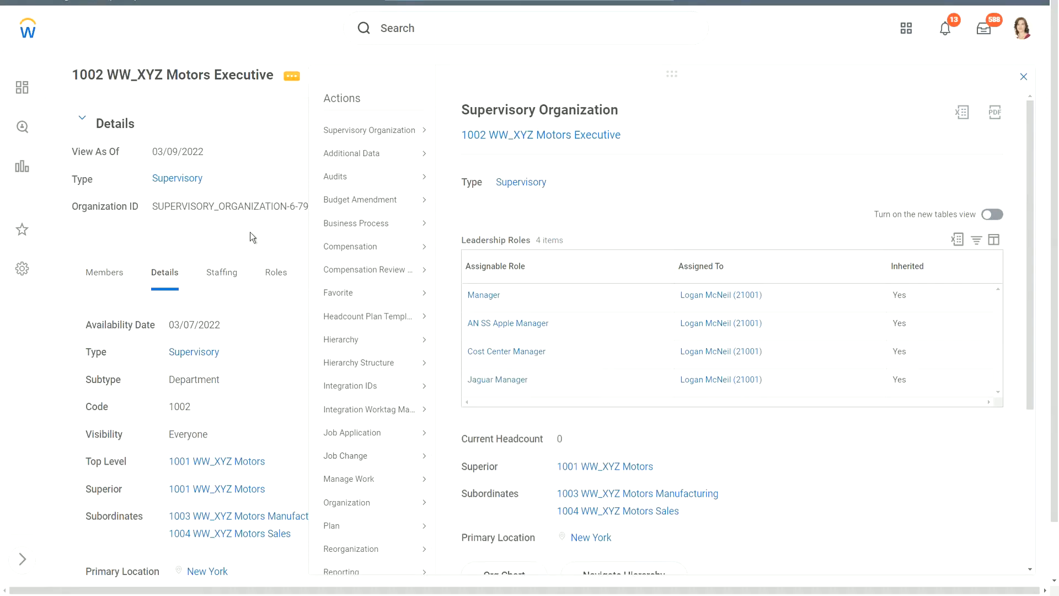
click(412, 27)
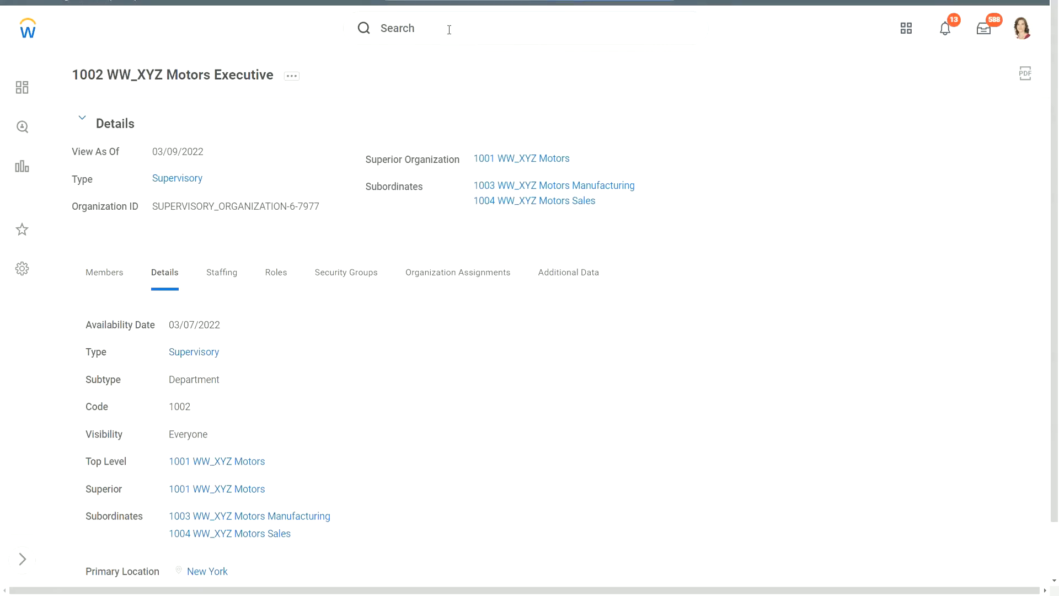
Step: Search globally for 'create sup org' to find the Create Supervisory Organization task
text(create sup org)
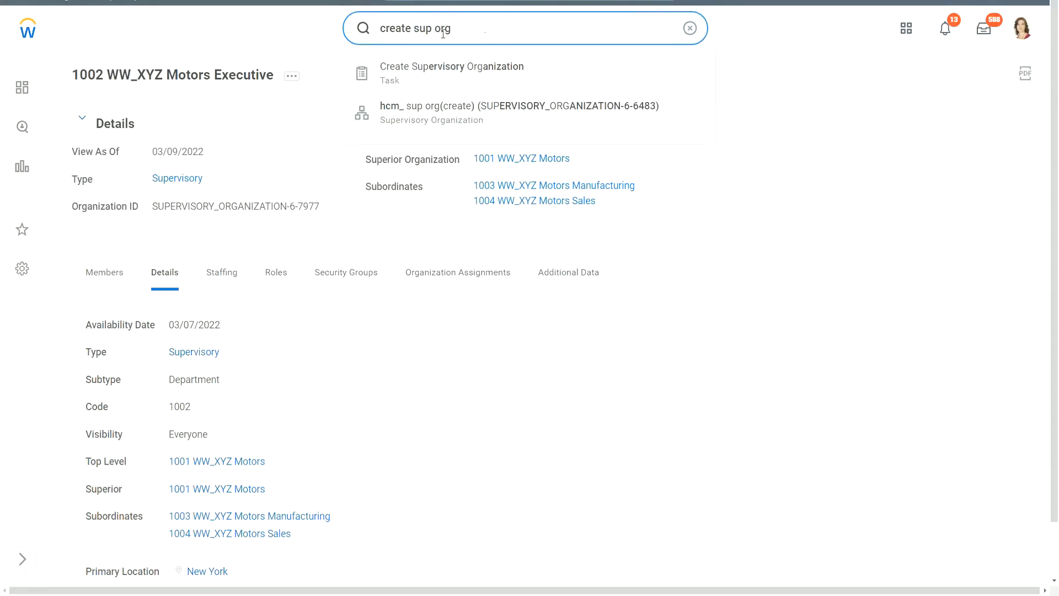
mouse_move(444, 74)
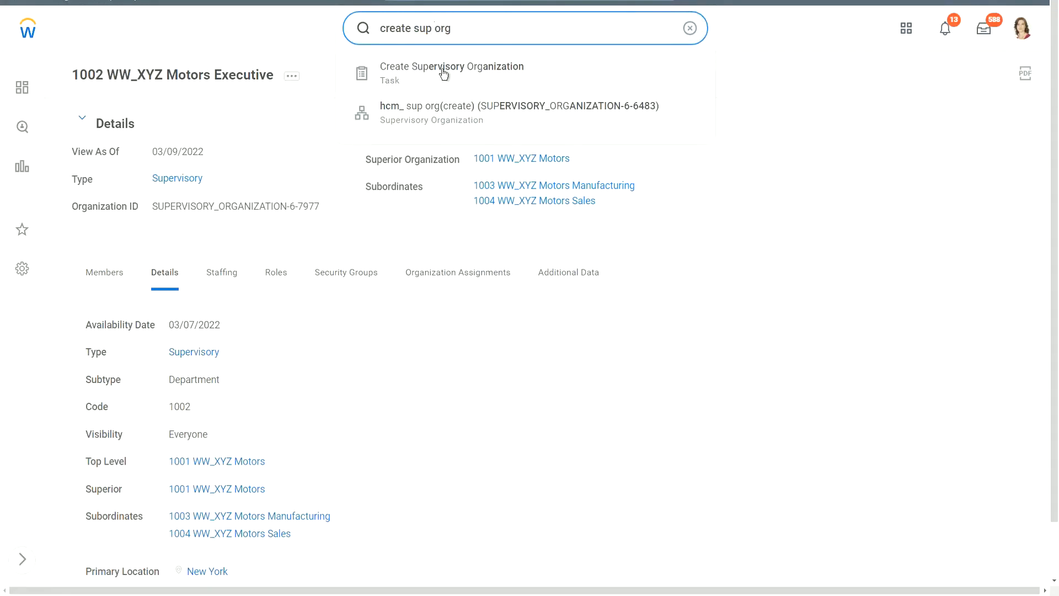
mouse_move(794, 209)
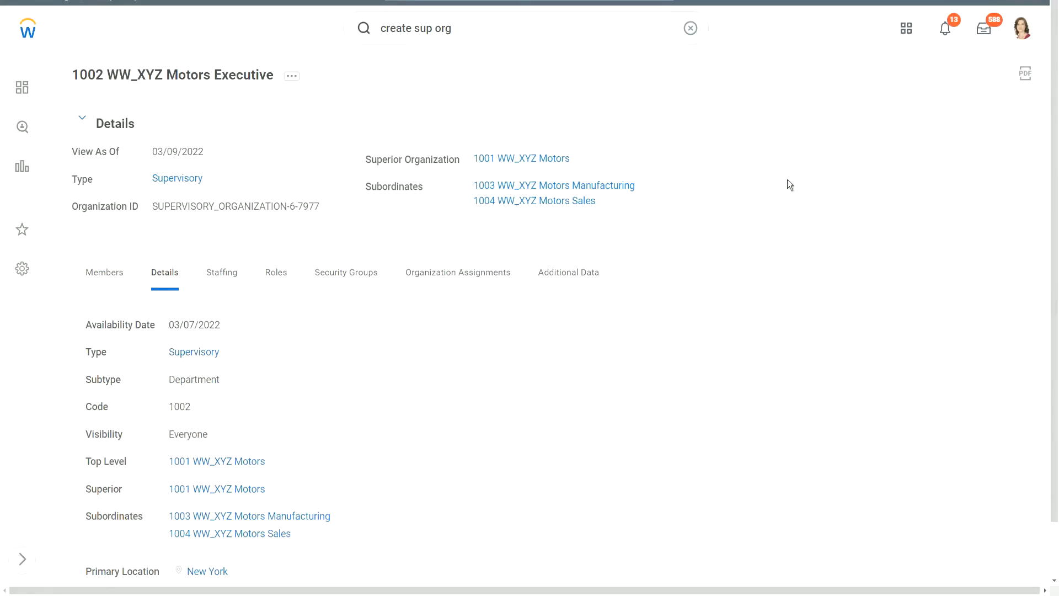
mouse_move(22, 165)
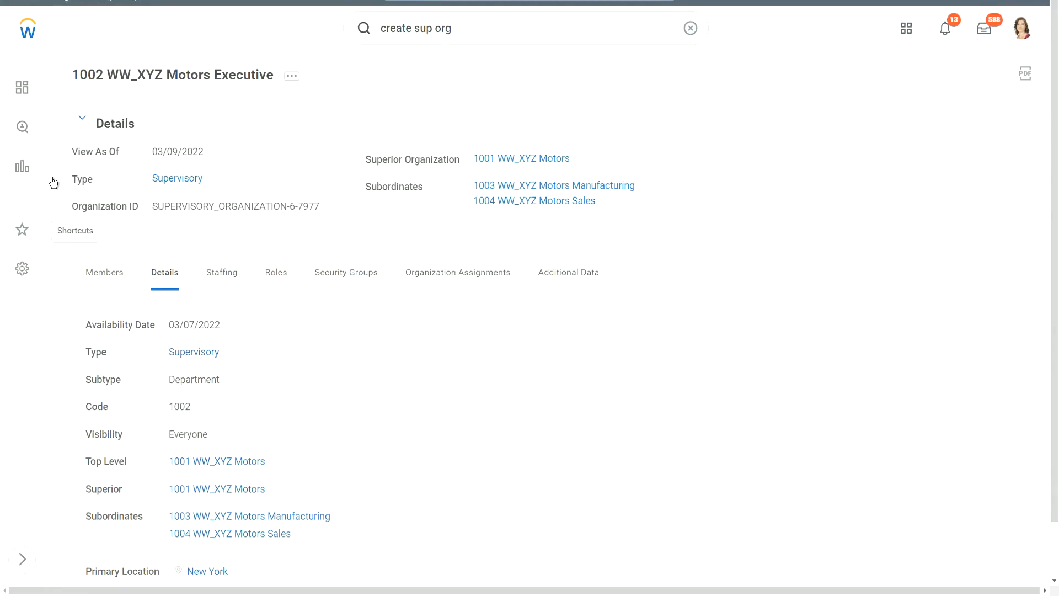
mouse_move(651, 235)
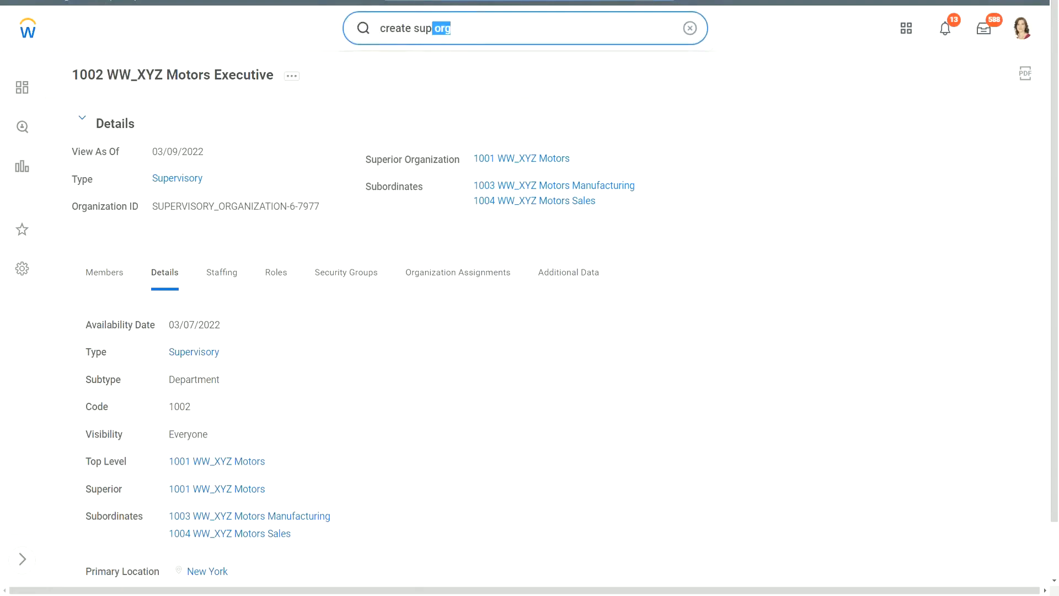
Step: Search Workday for 'edit reorg' to launch the Edit Reorganization task
triple_click(413, 29)
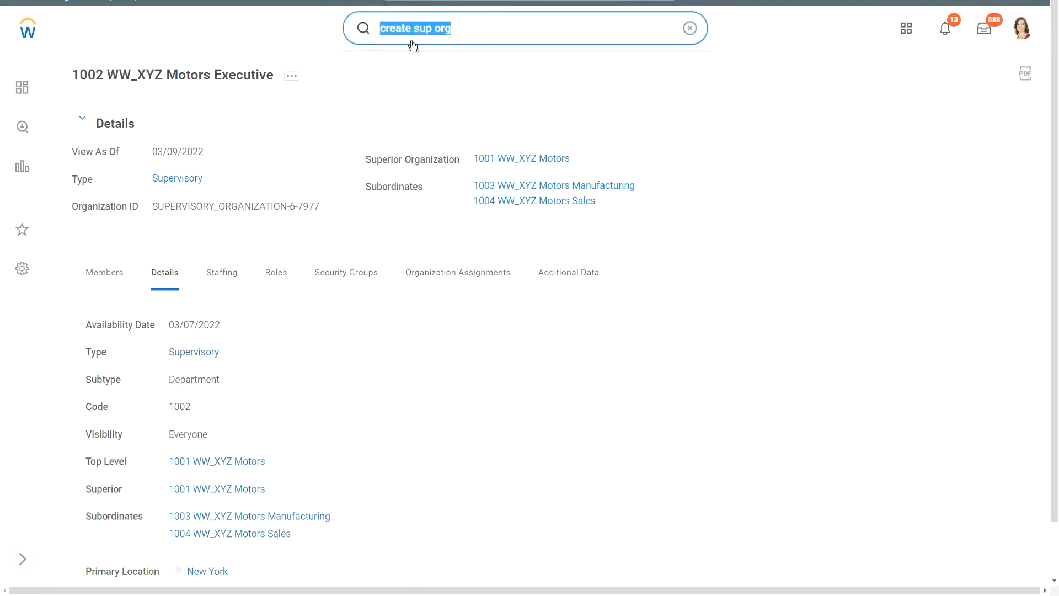
text(edit)
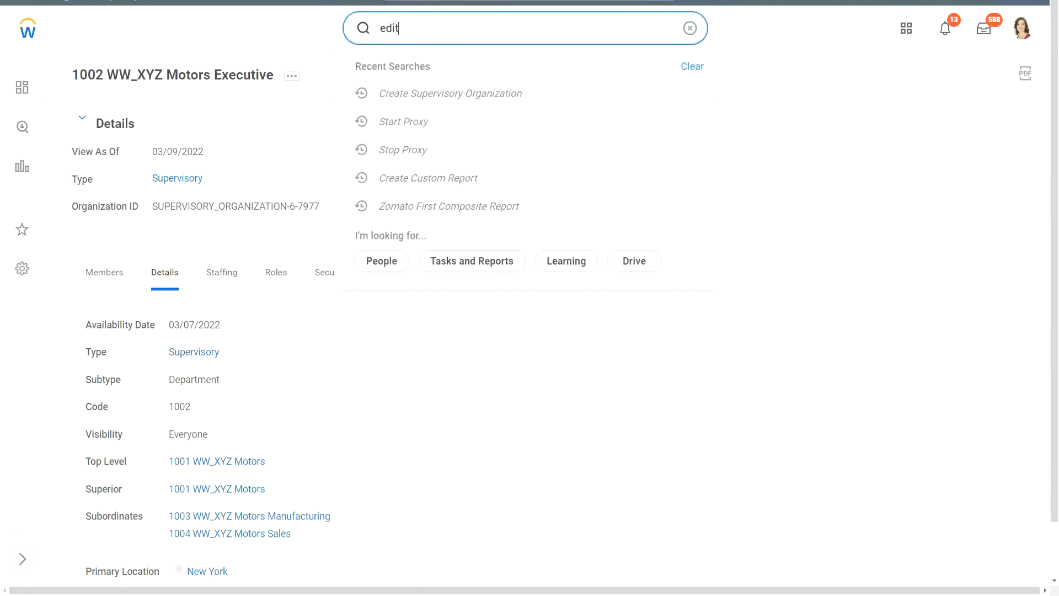
text(reorg)
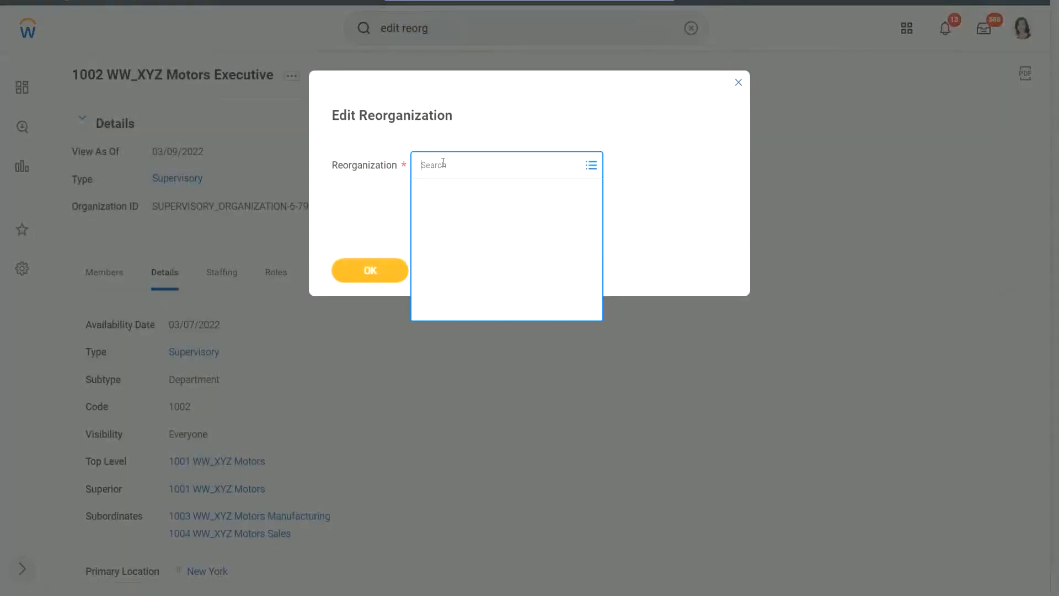
Step: Enter 'wework' in the Reorganization prompt and choose WeWork (03/07/2022) to edit
text(ww_w)
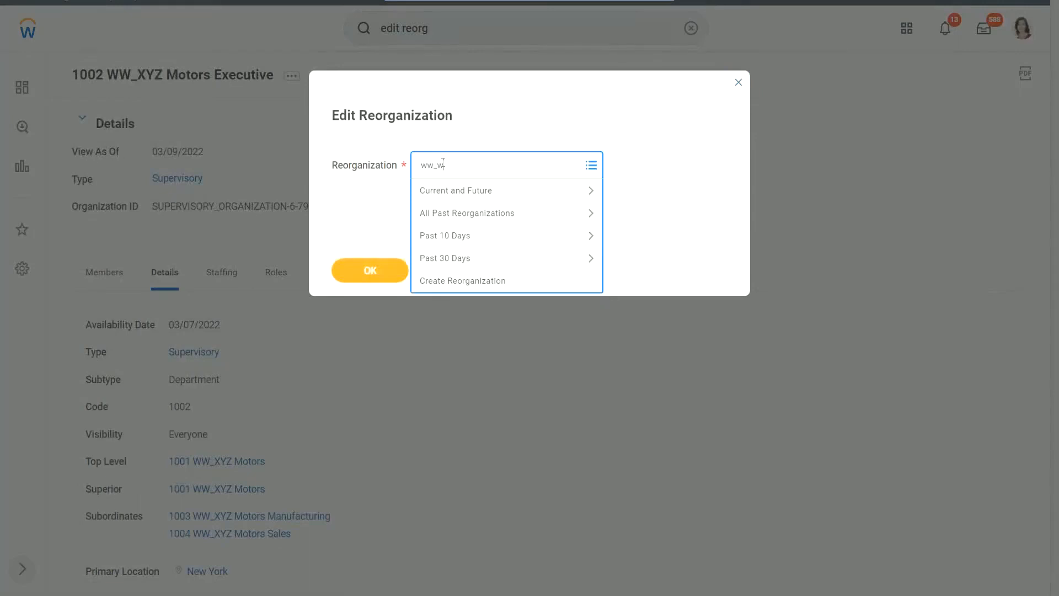
key(Backspace)
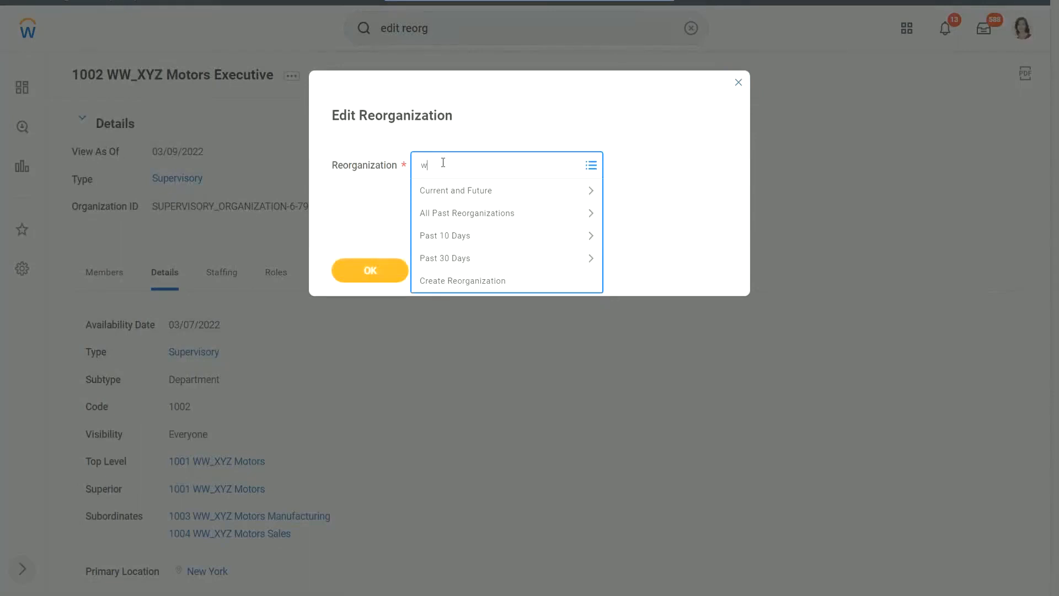
text(ework (03/07/2022)
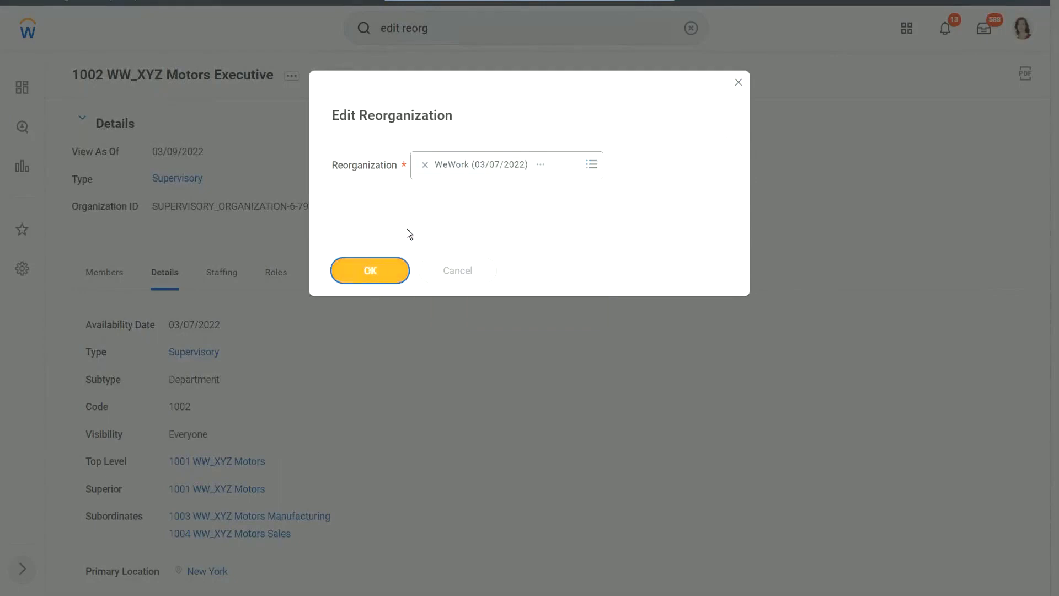
click(369, 271)
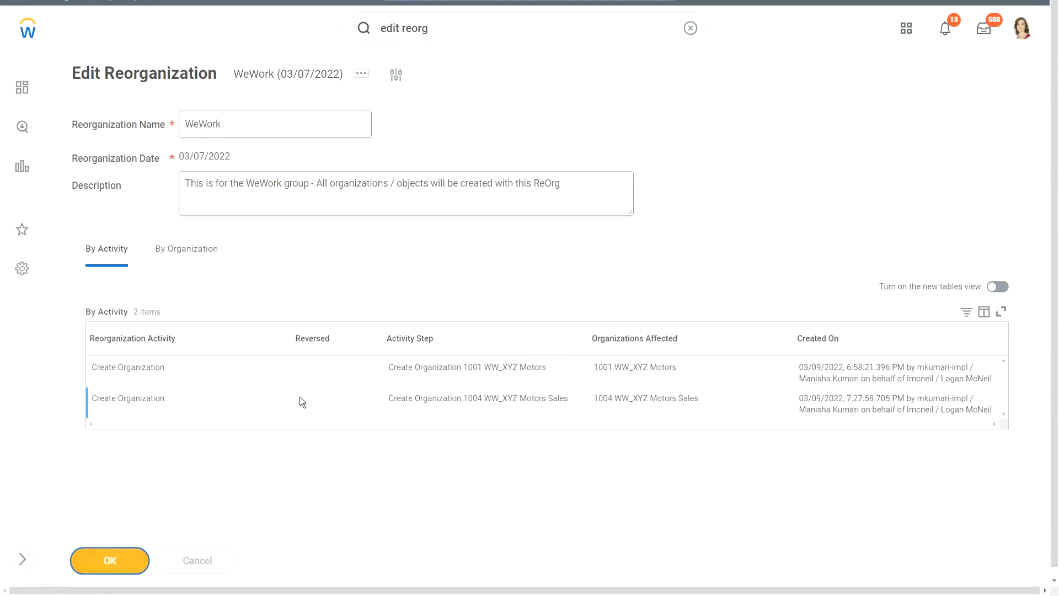
click(109, 560)
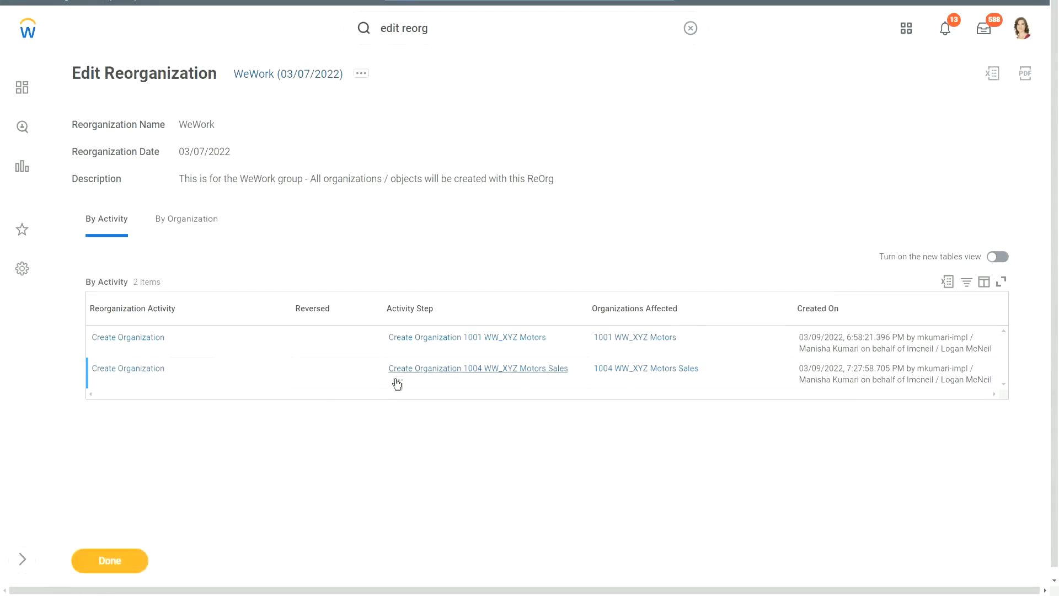
mouse_move(517, 391)
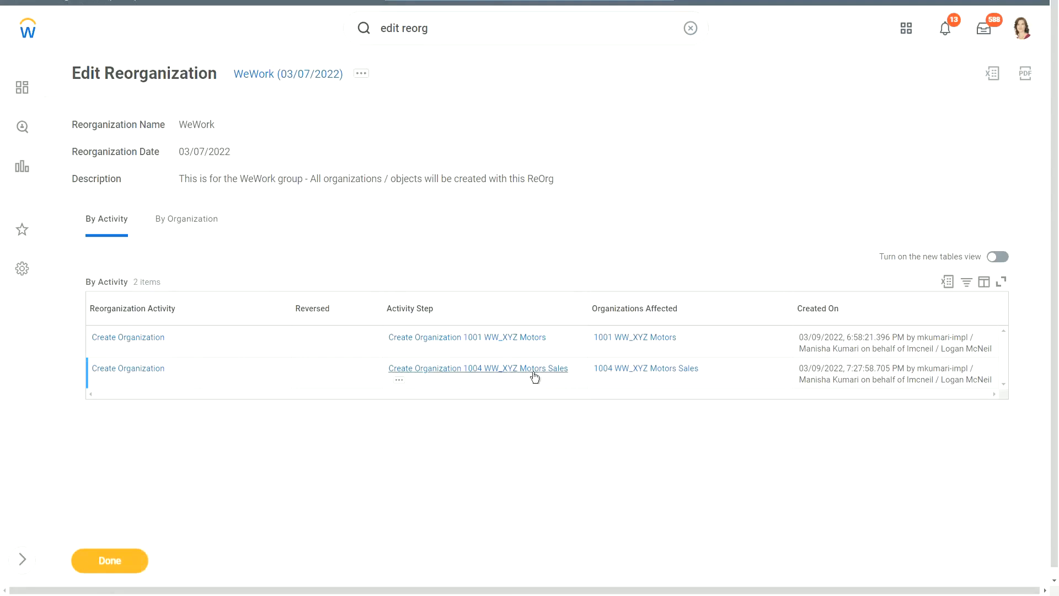
mouse_move(552, 375)
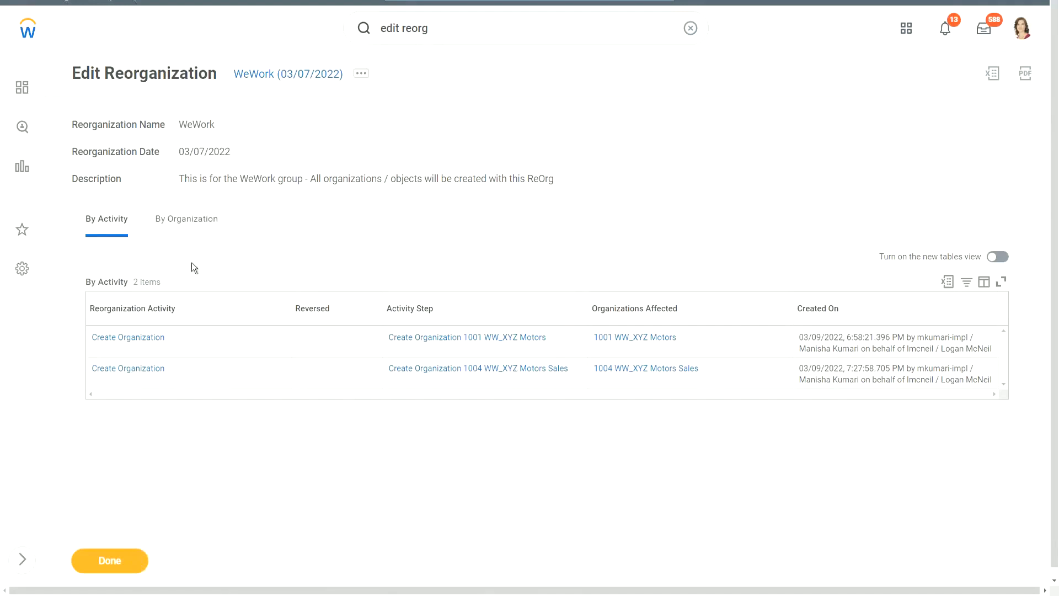
Step: View WeWork's changes grouped by organization: 1001 WW_XYZ Motors and 1004 WW_XYZ Motors Sales created
click(186, 219)
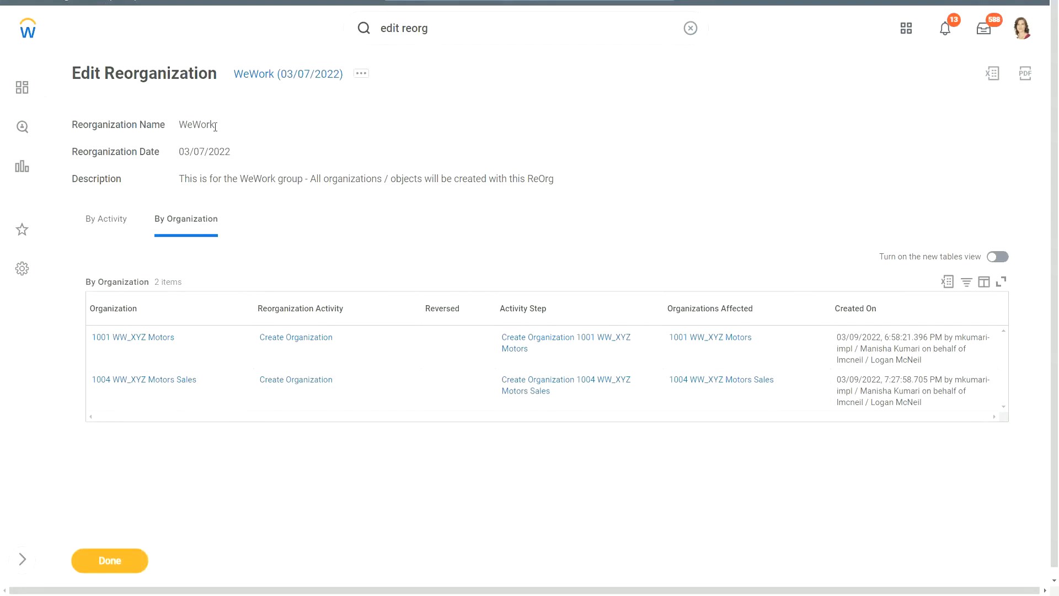
double_click(197, 125)
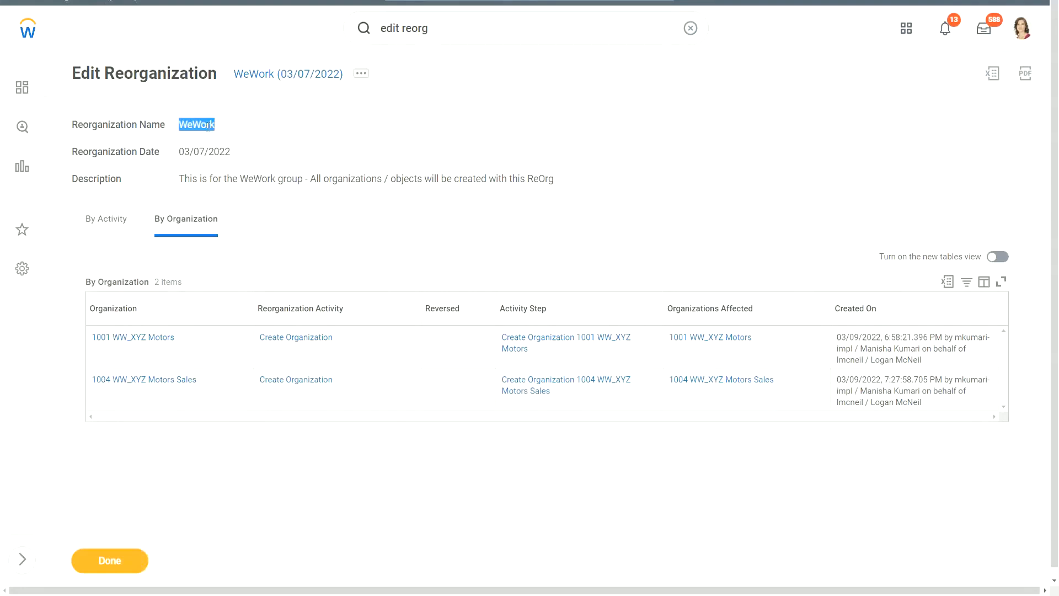
mouse_move(190, 334)
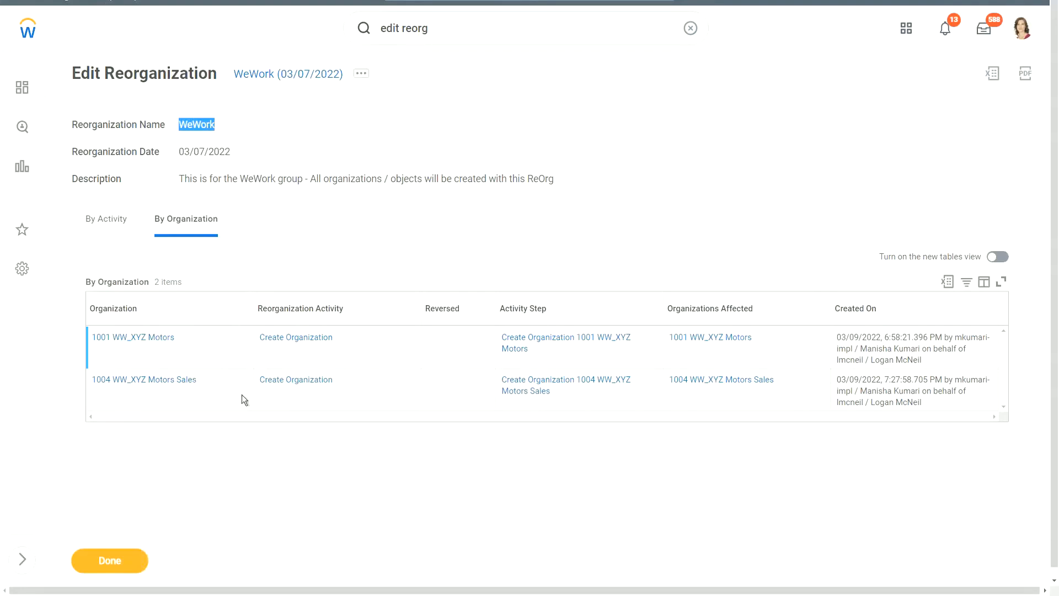
mouse_move(857, 344)
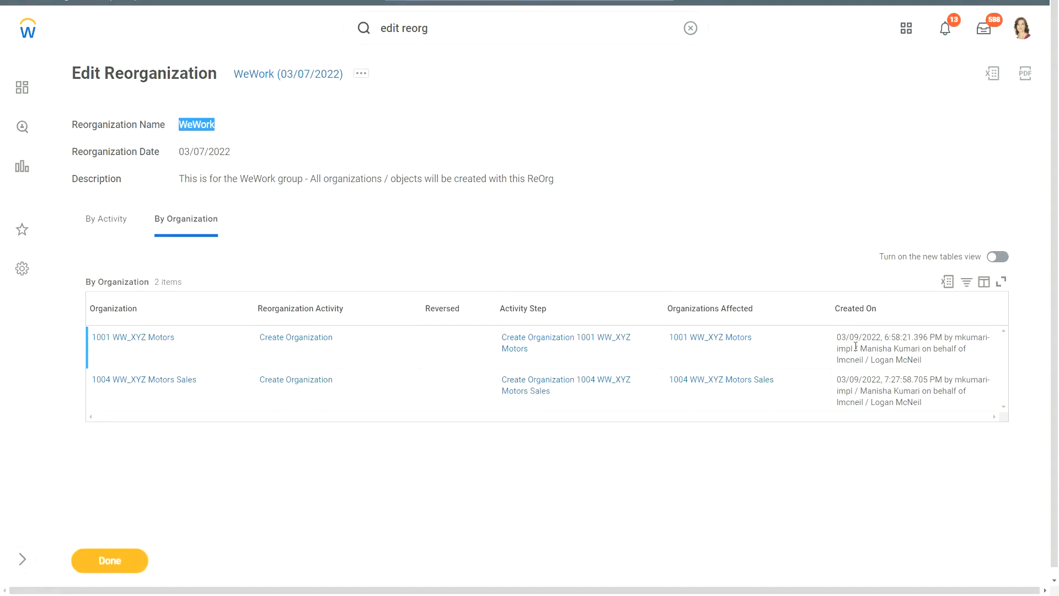
click(203, 151)
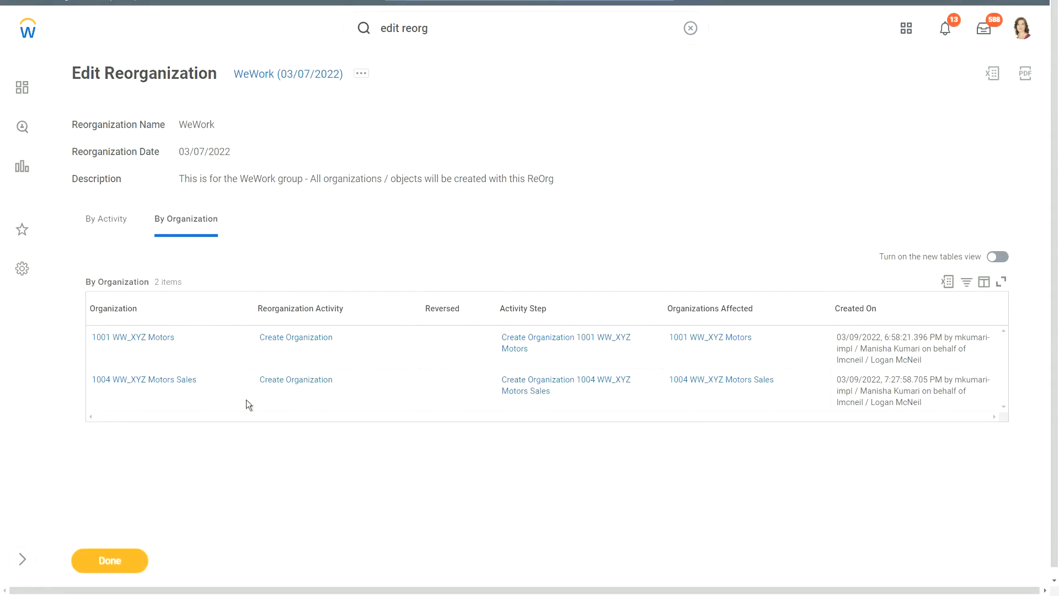
mouse_move(128, 234)
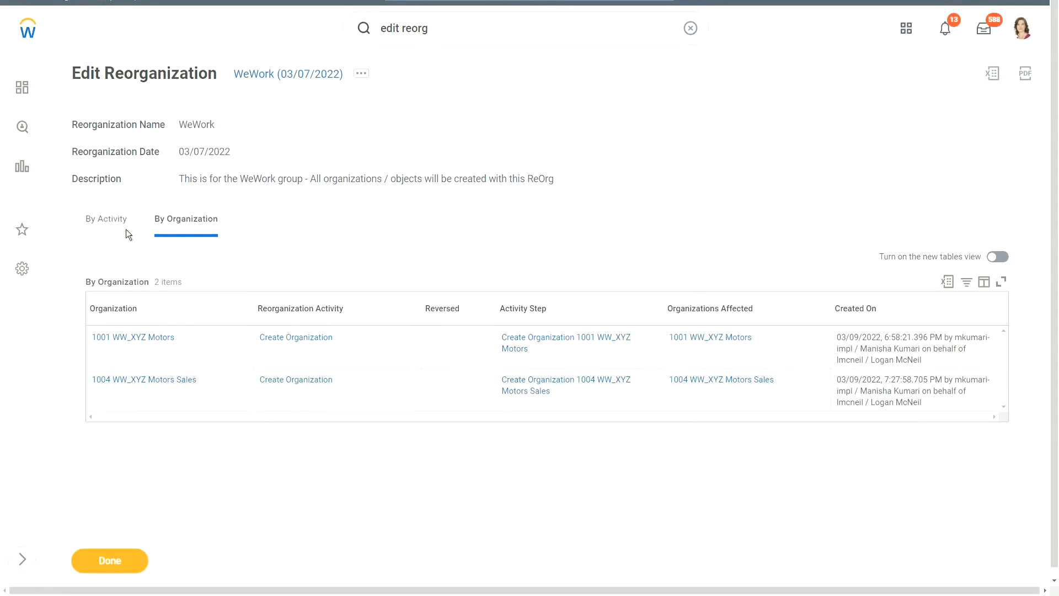
mouse_move(582, 128)
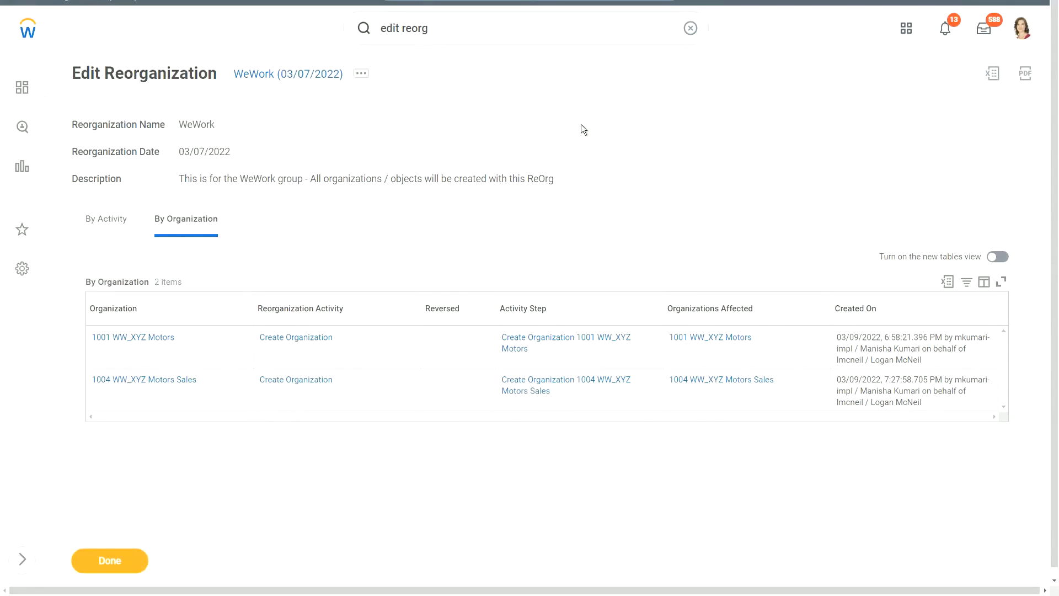
mouse_move(579, 128)
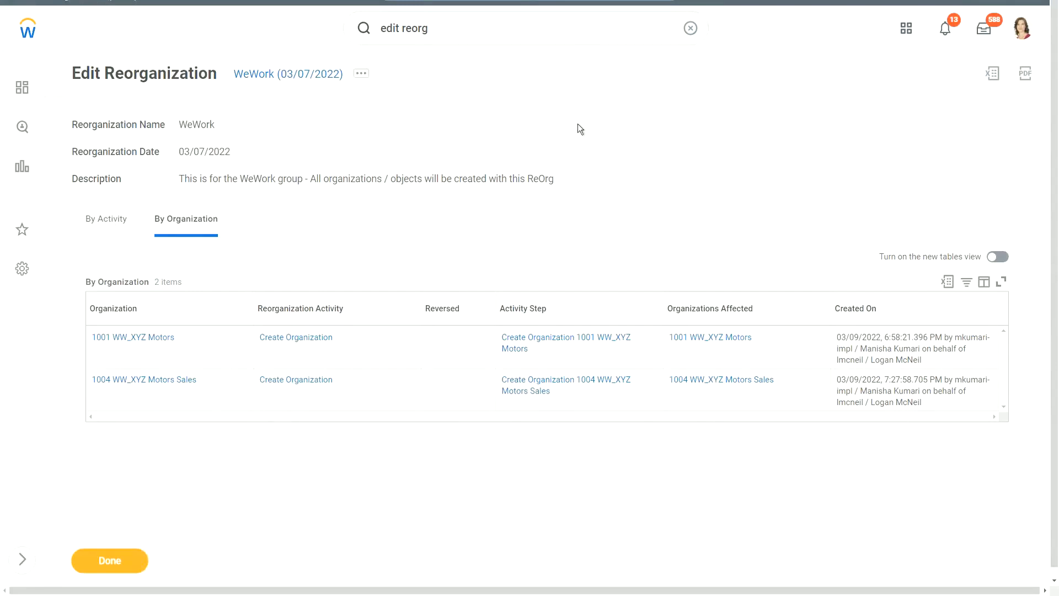
mouse_move(572, 121)
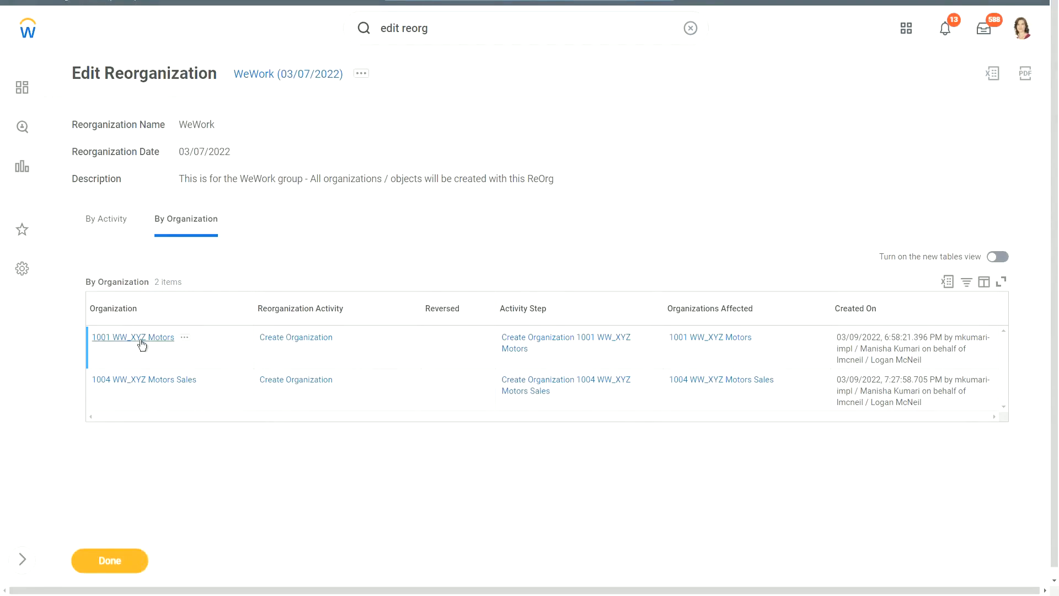
mouse_move(141, 342)
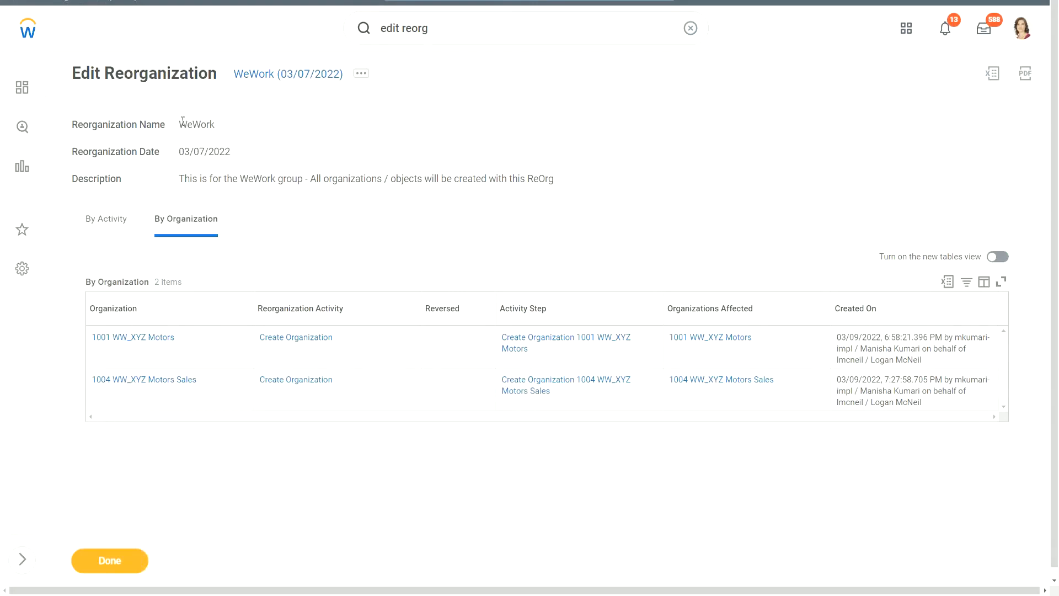
double_click(197, 124)
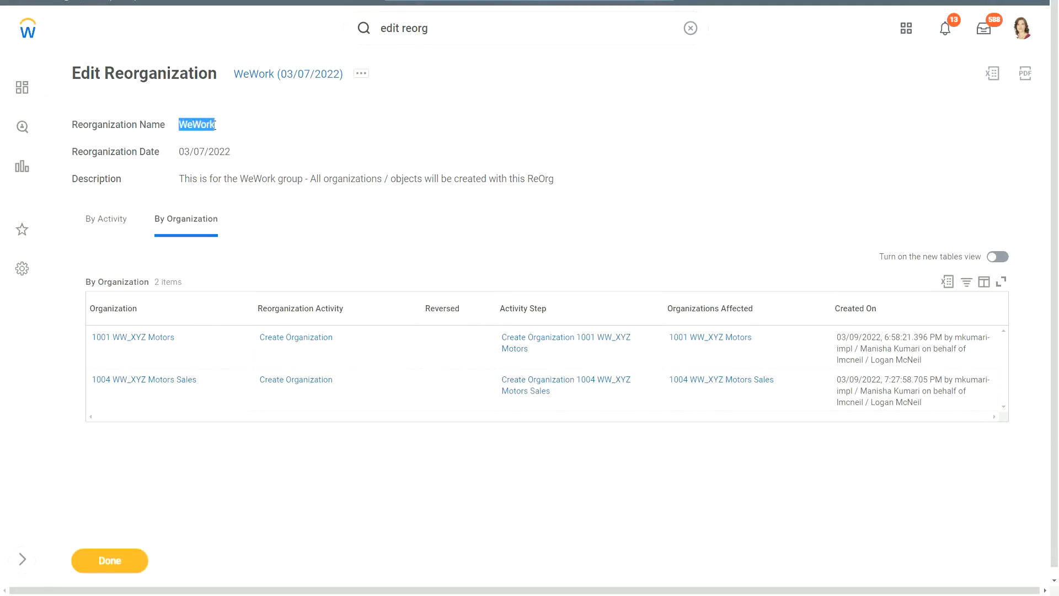